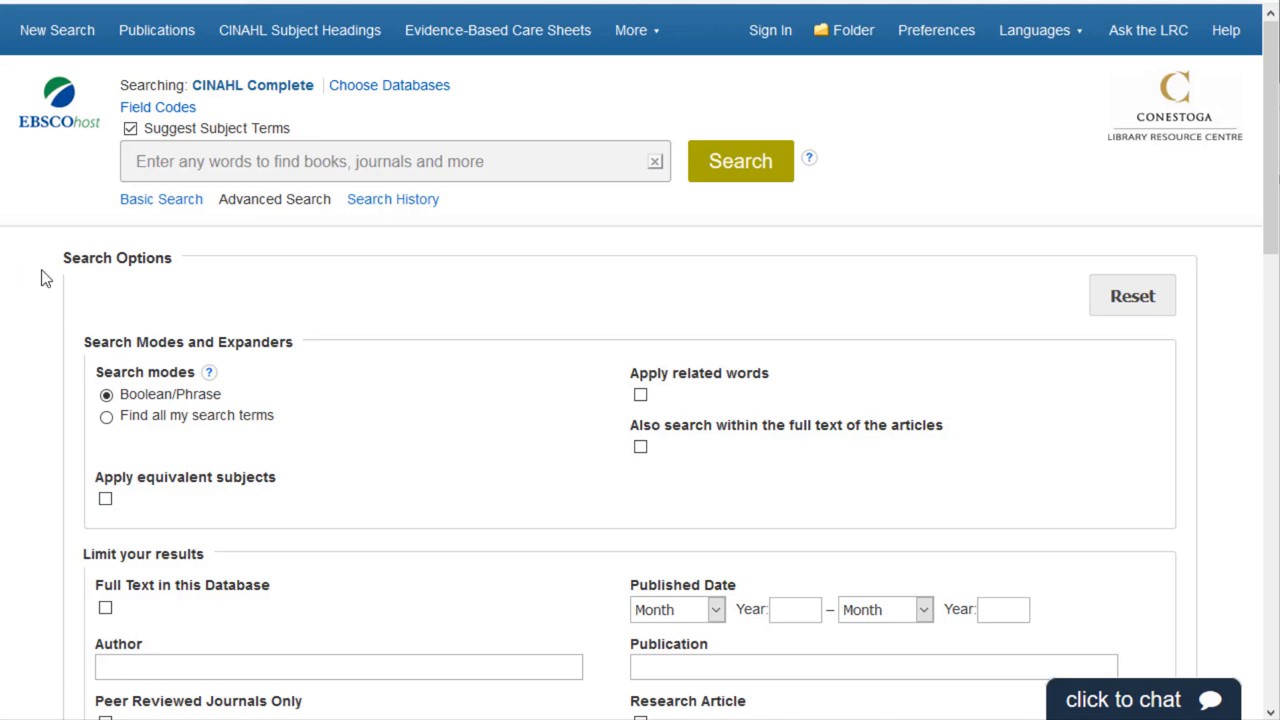
- Look up 'medihoney' in CINAHL subject headings and add it as a keyword term when no heading matches
left_click(390, 160)
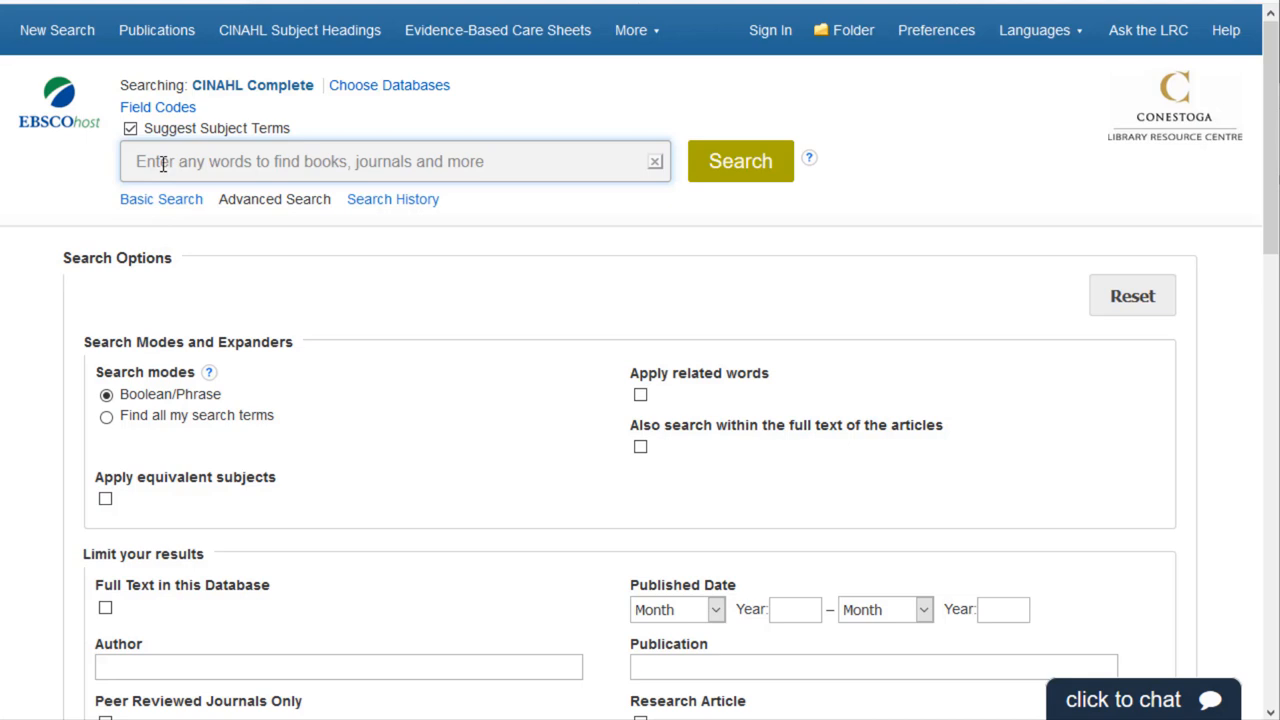
mouse_move(238, 260)
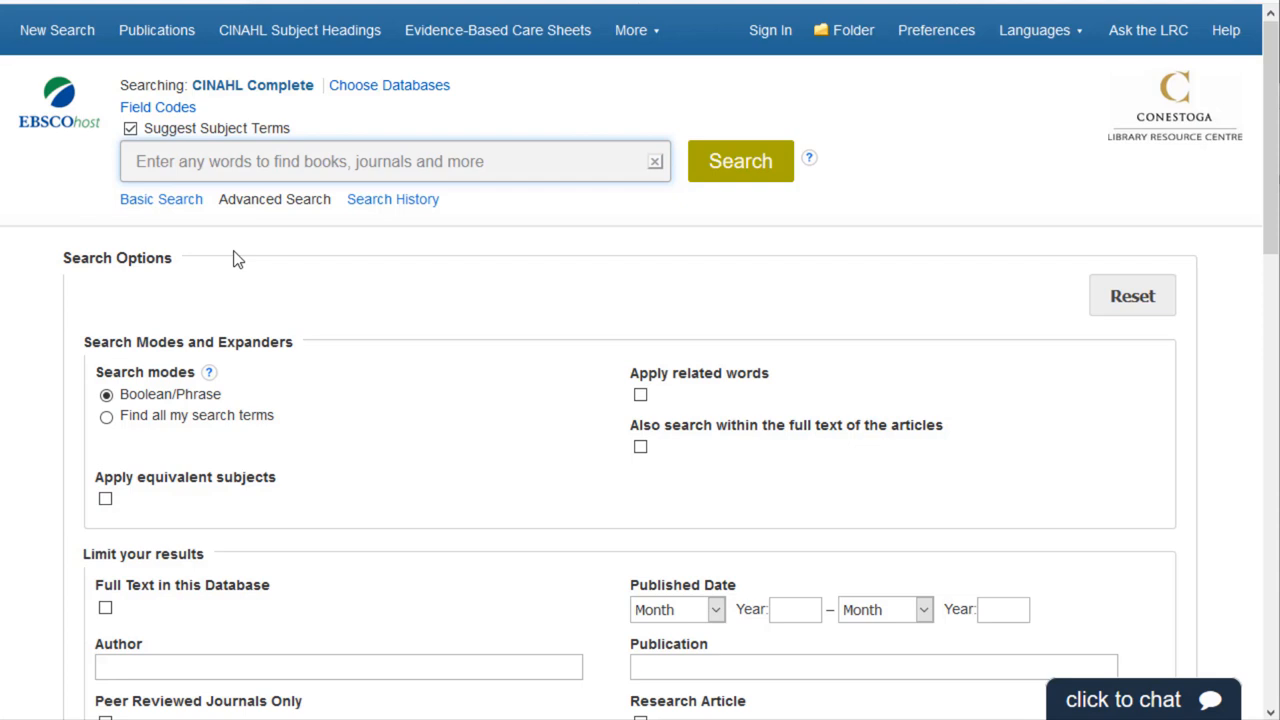
type("medihoney")
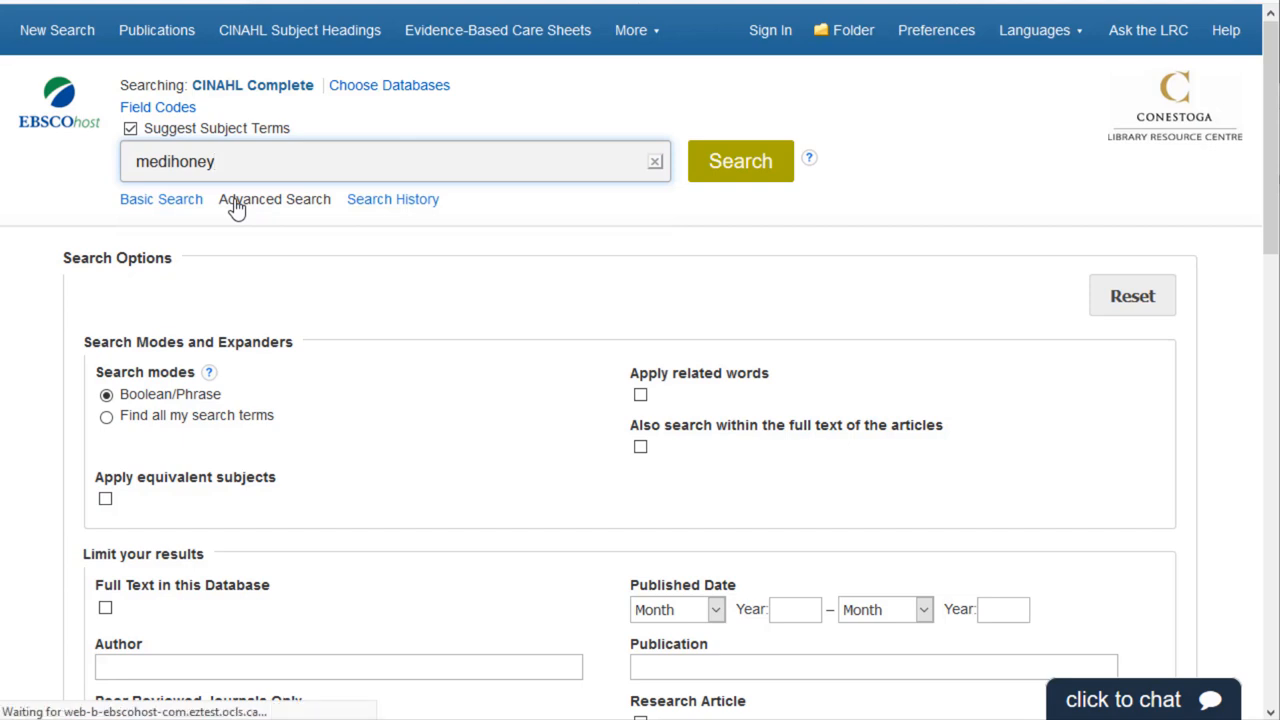
left_click(740, 160)
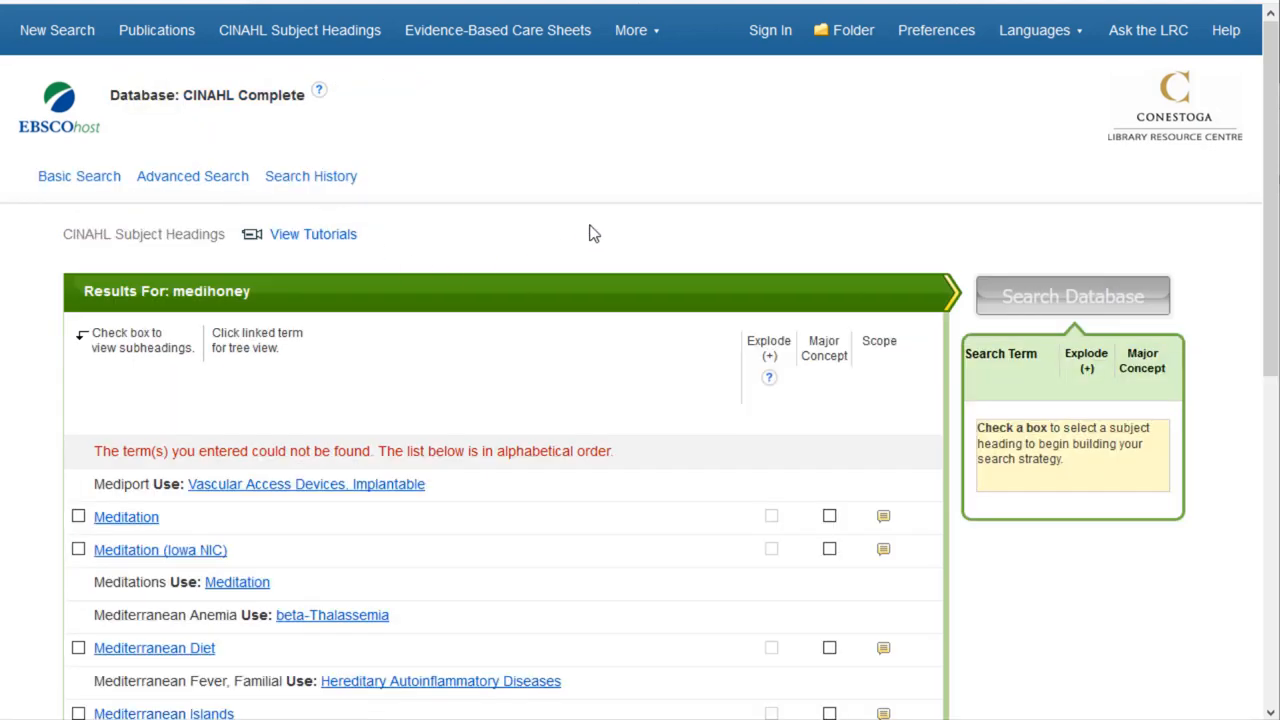
scroll("down", 3)
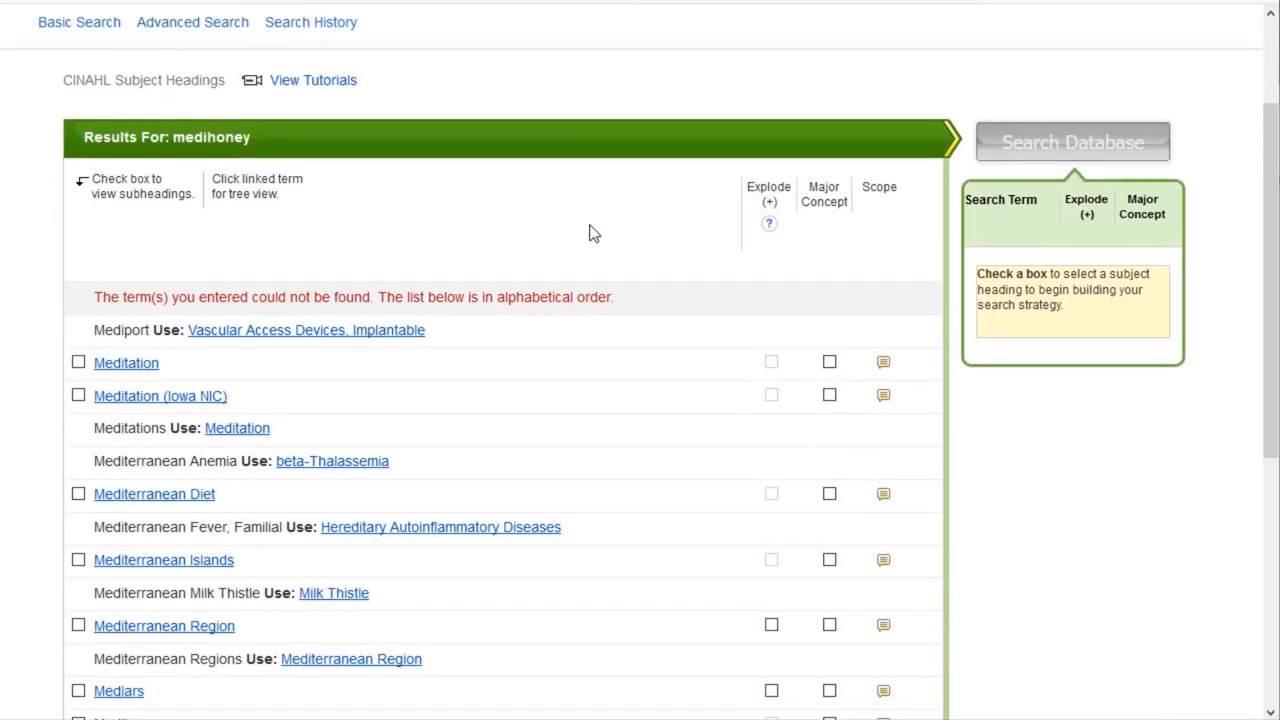
scroll("down", 3)
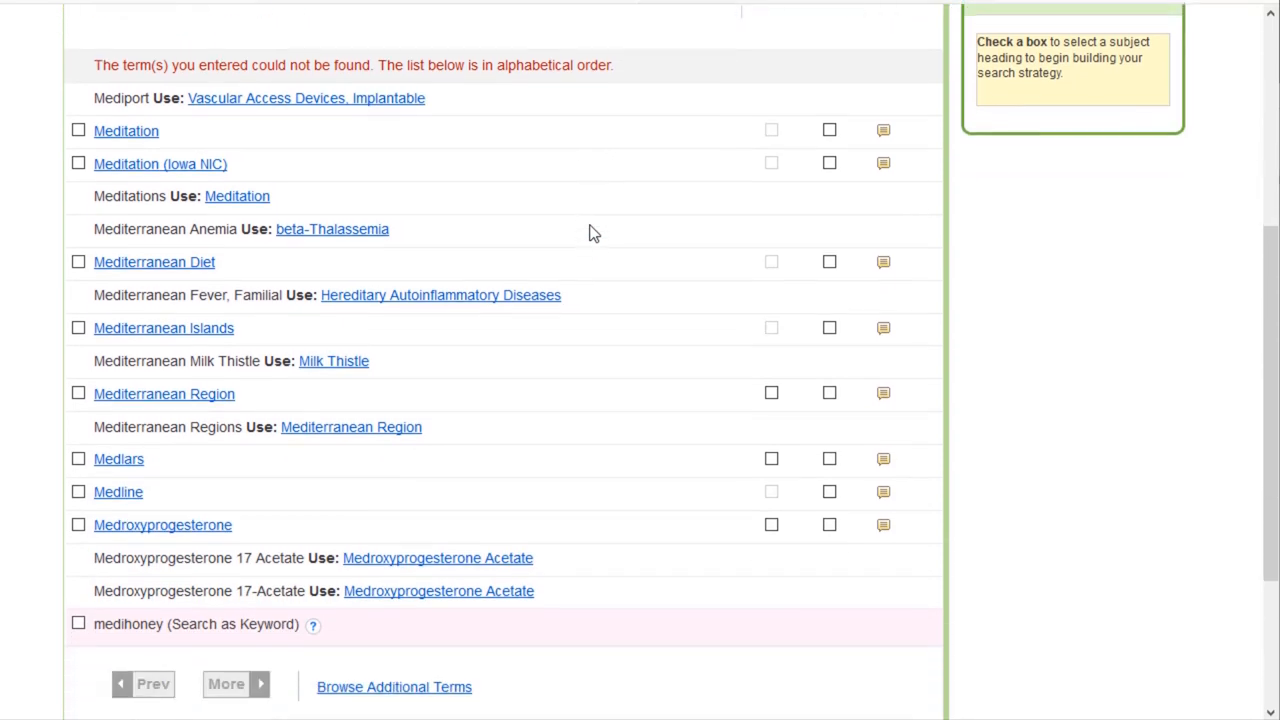
scroll("up", 3)
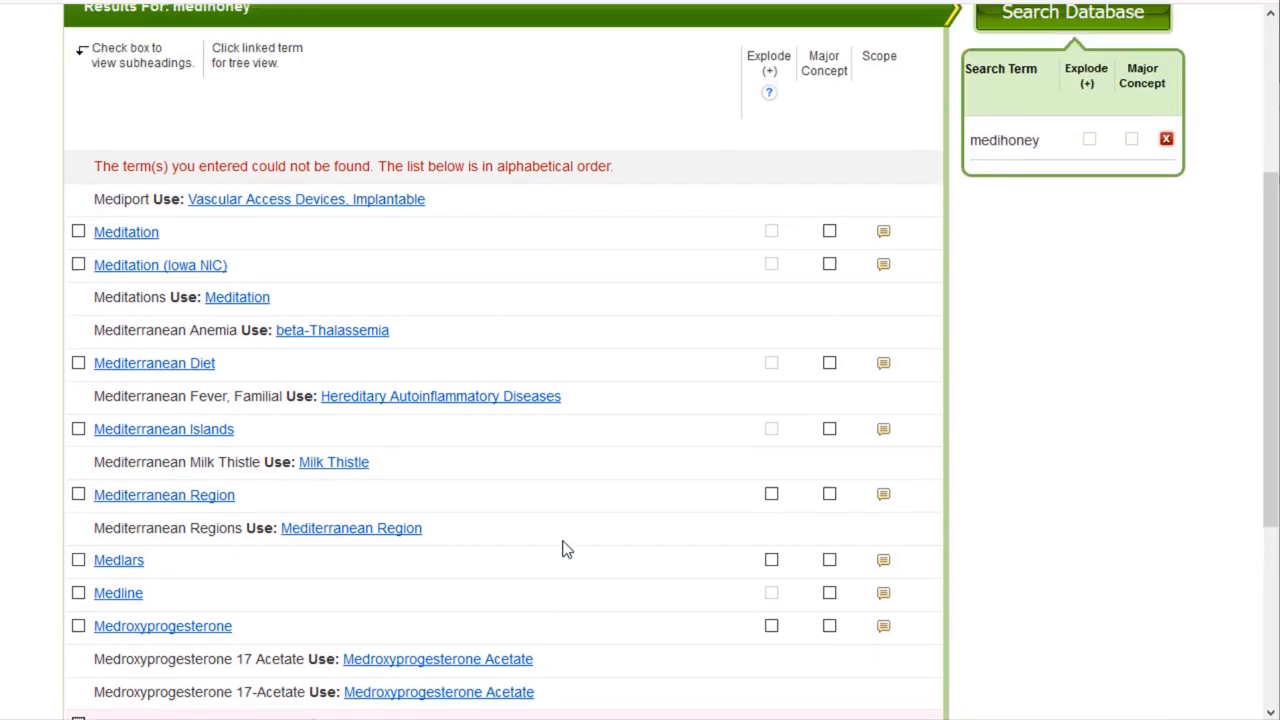
scroll("up", 3)
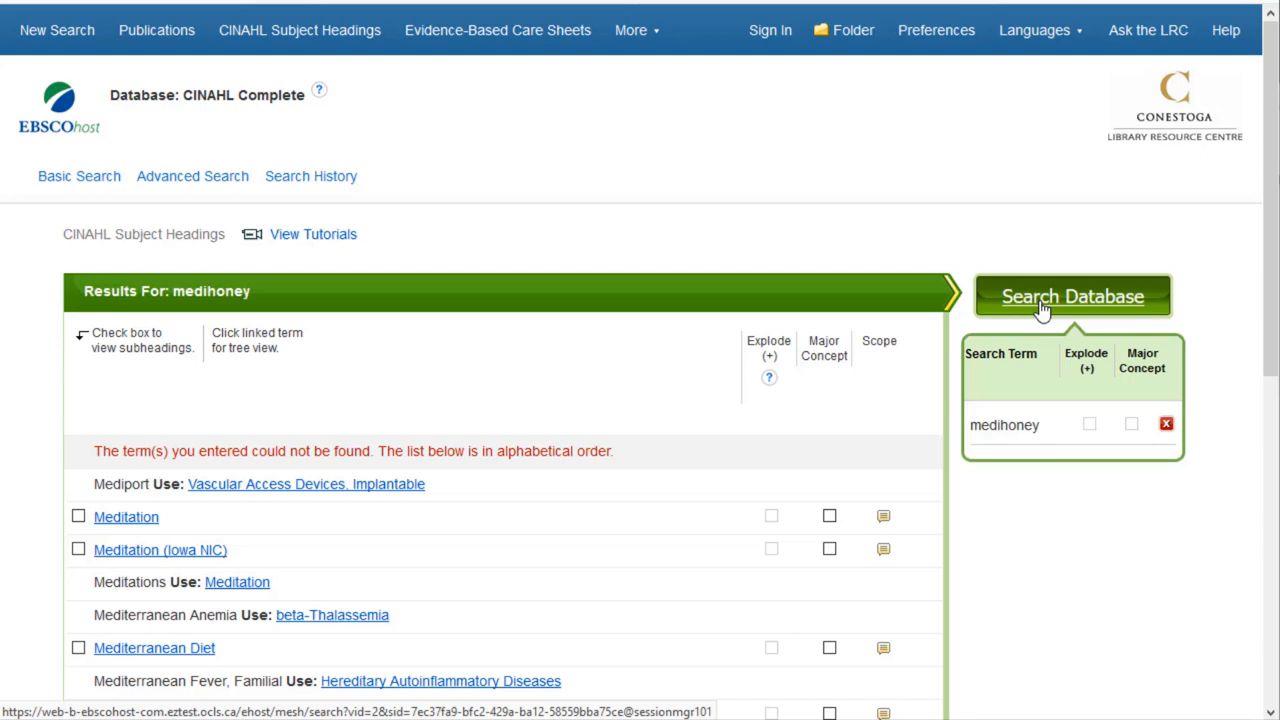
- Run the medihoney keyword search, giving 33 results in the search history
left_click(1072, 296)
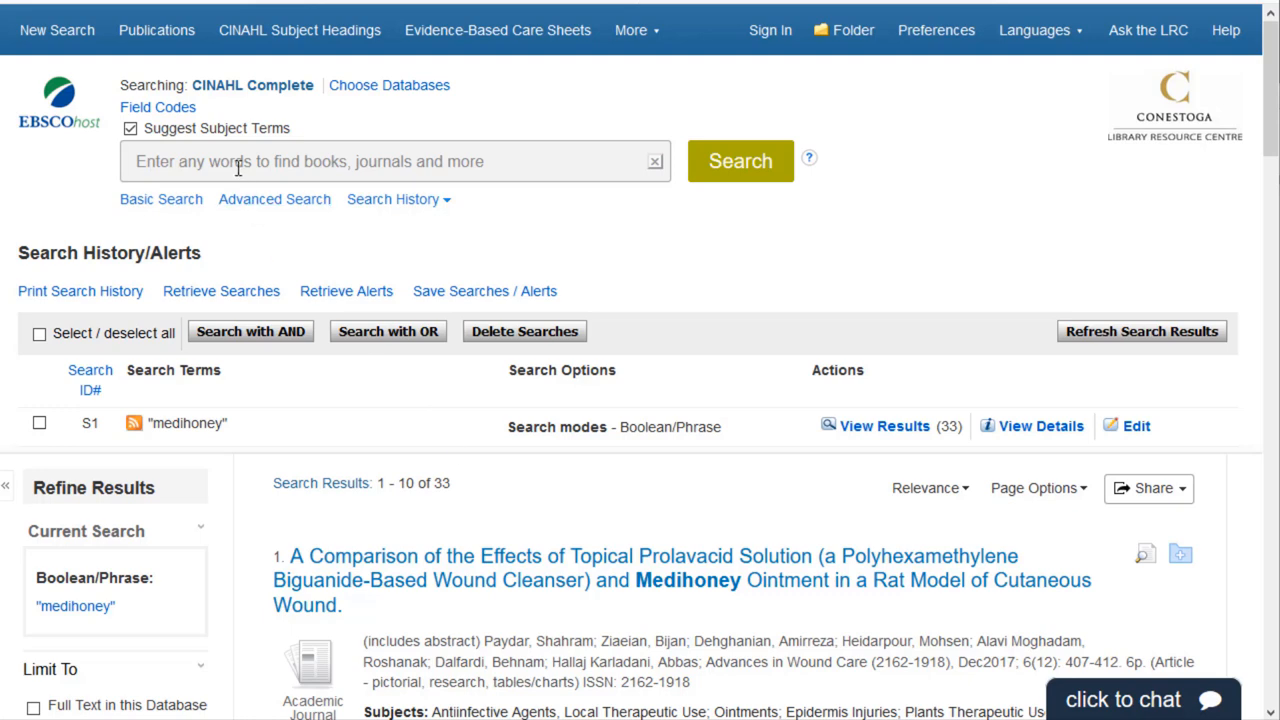
- Look up 'honey' and select the Honey subject heading as a major concept
type("h")
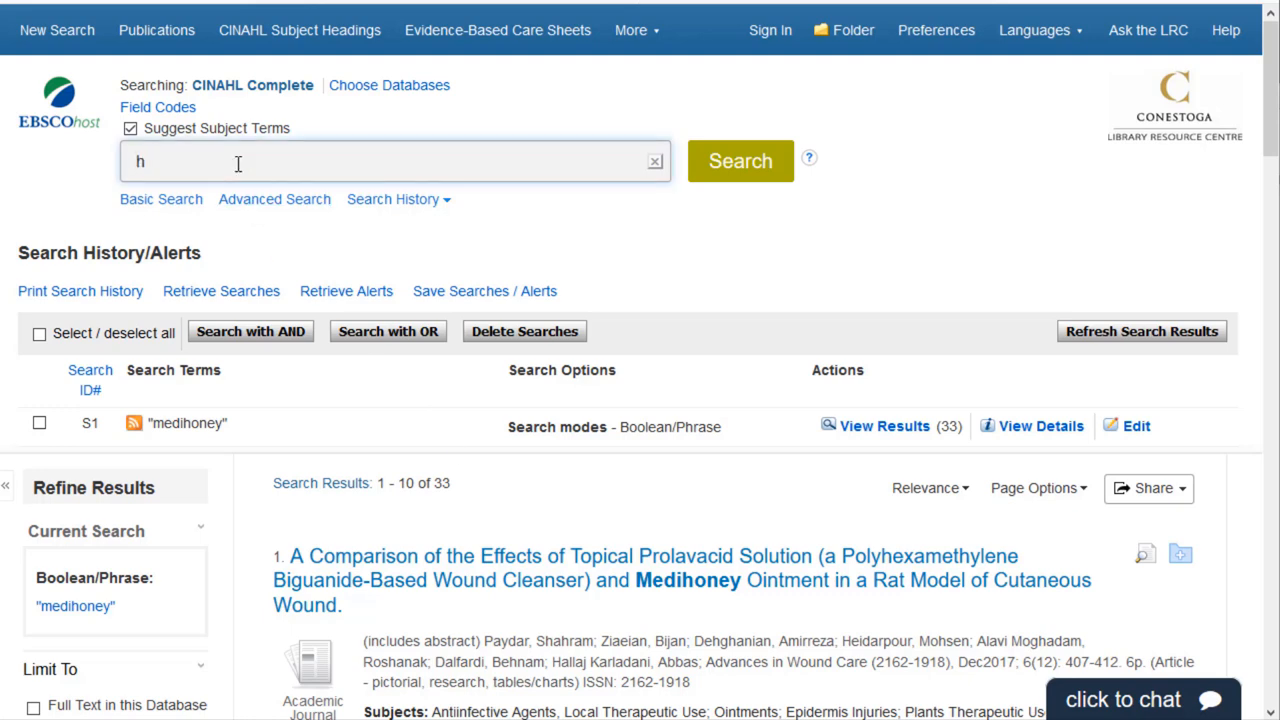
type("oney")
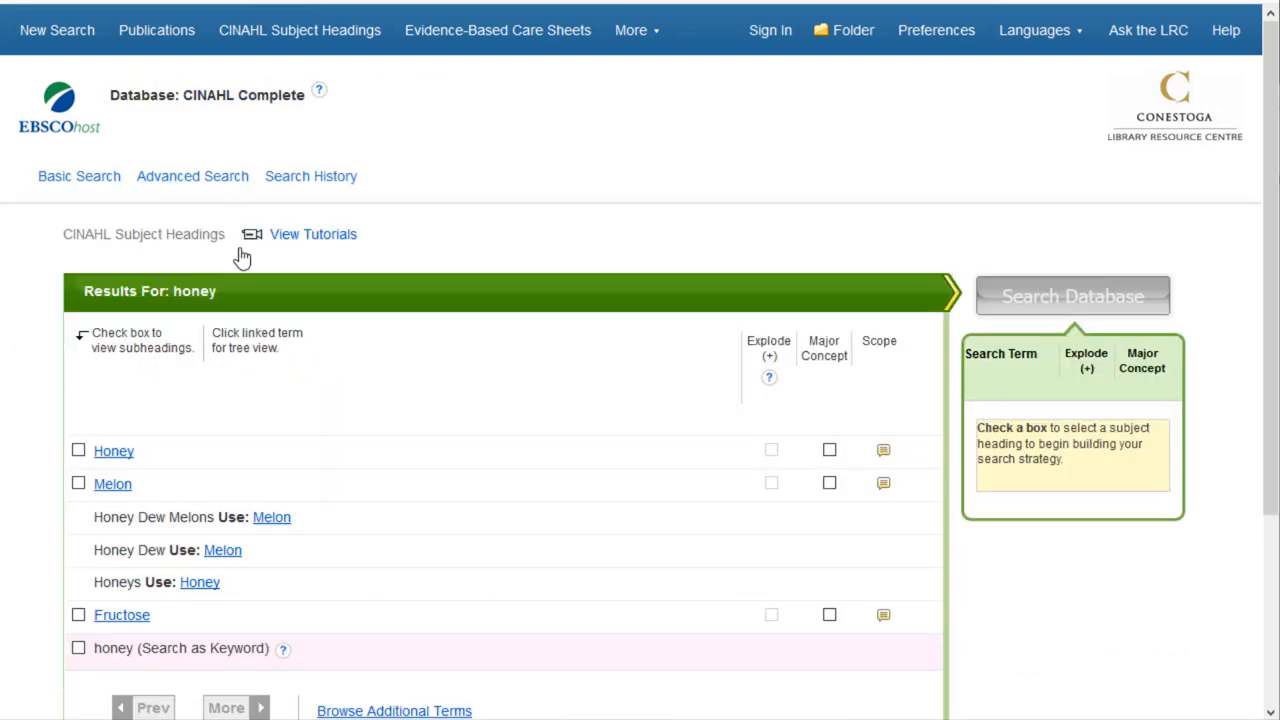
left_click(78, 450)
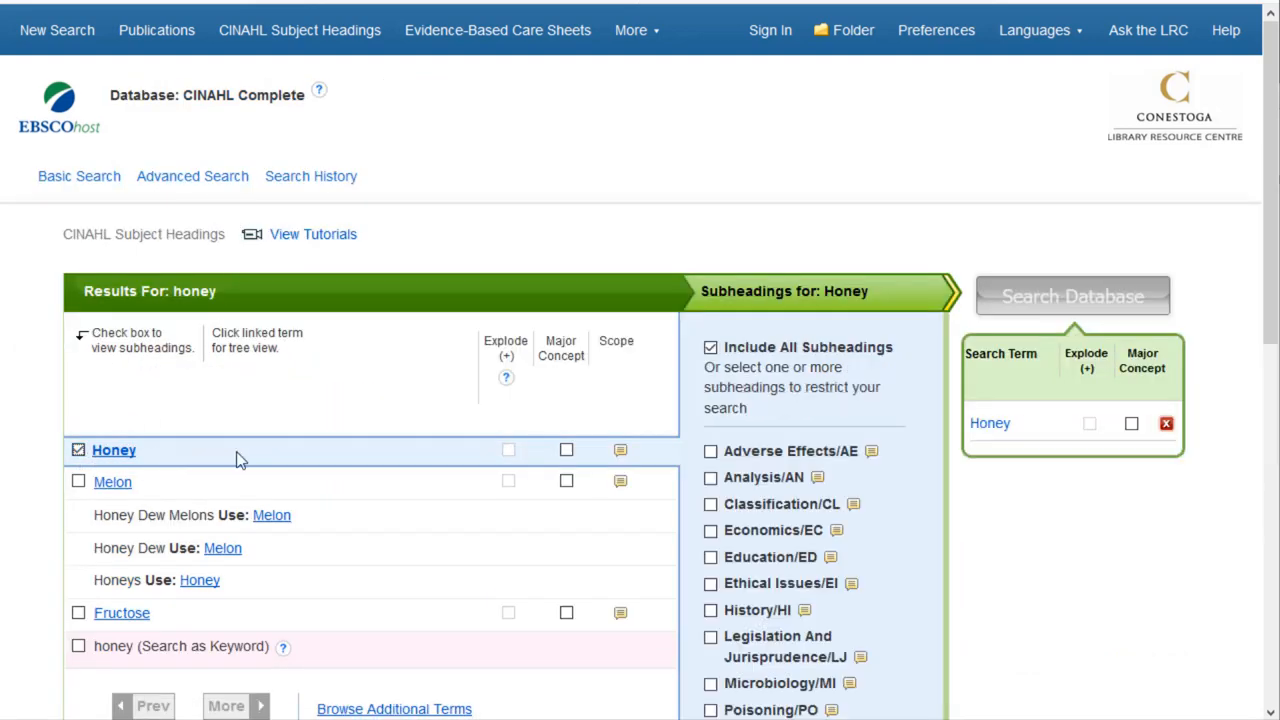
left_click(566, 450)
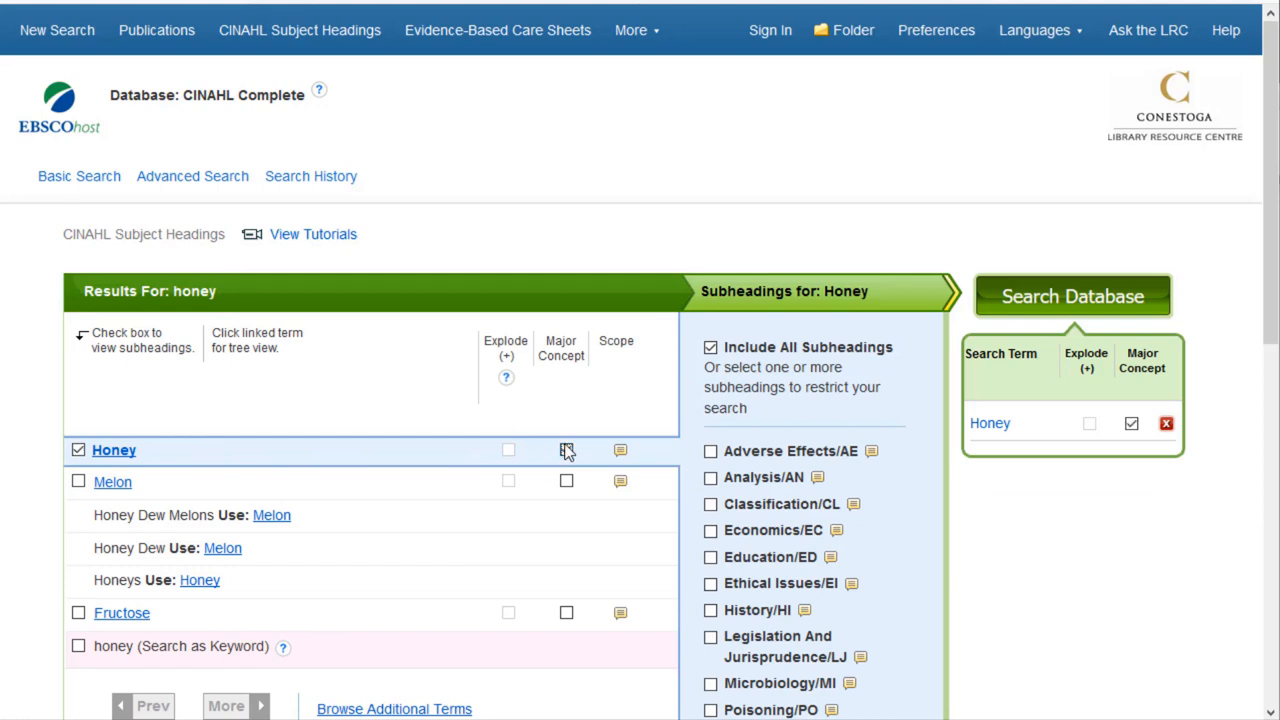
left_click(566, 448)
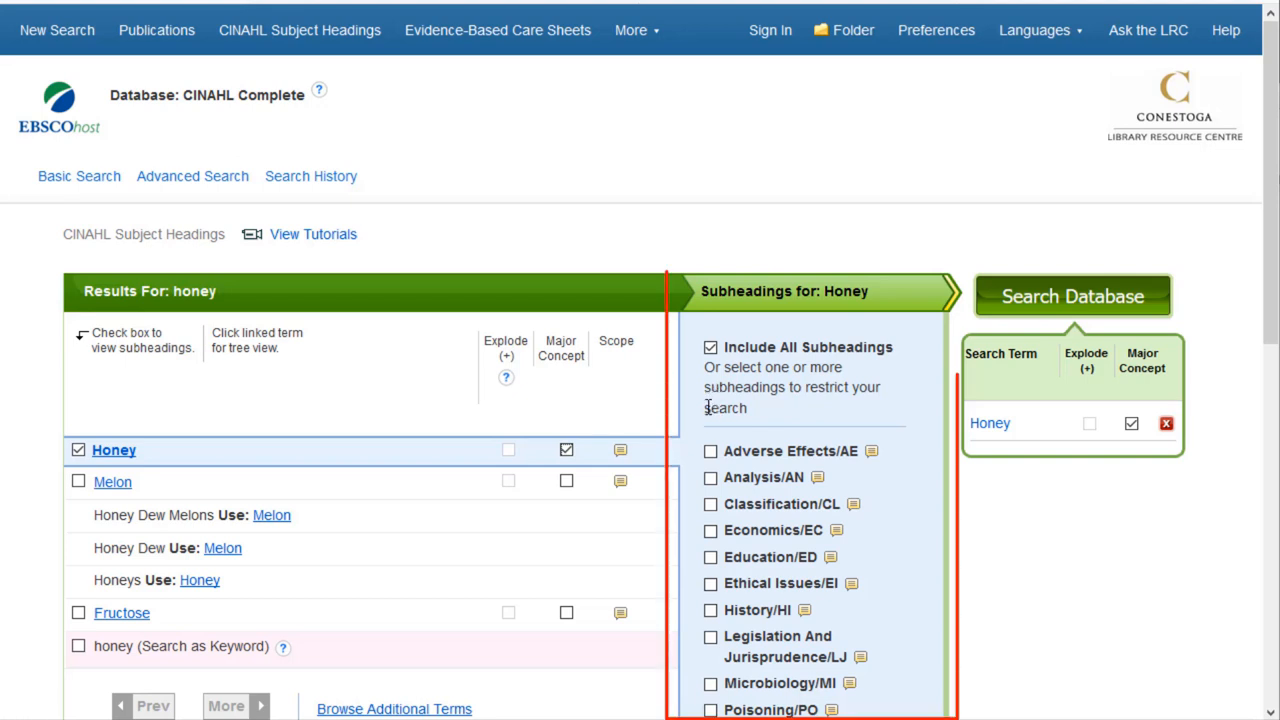
mouse_move(710, 348)
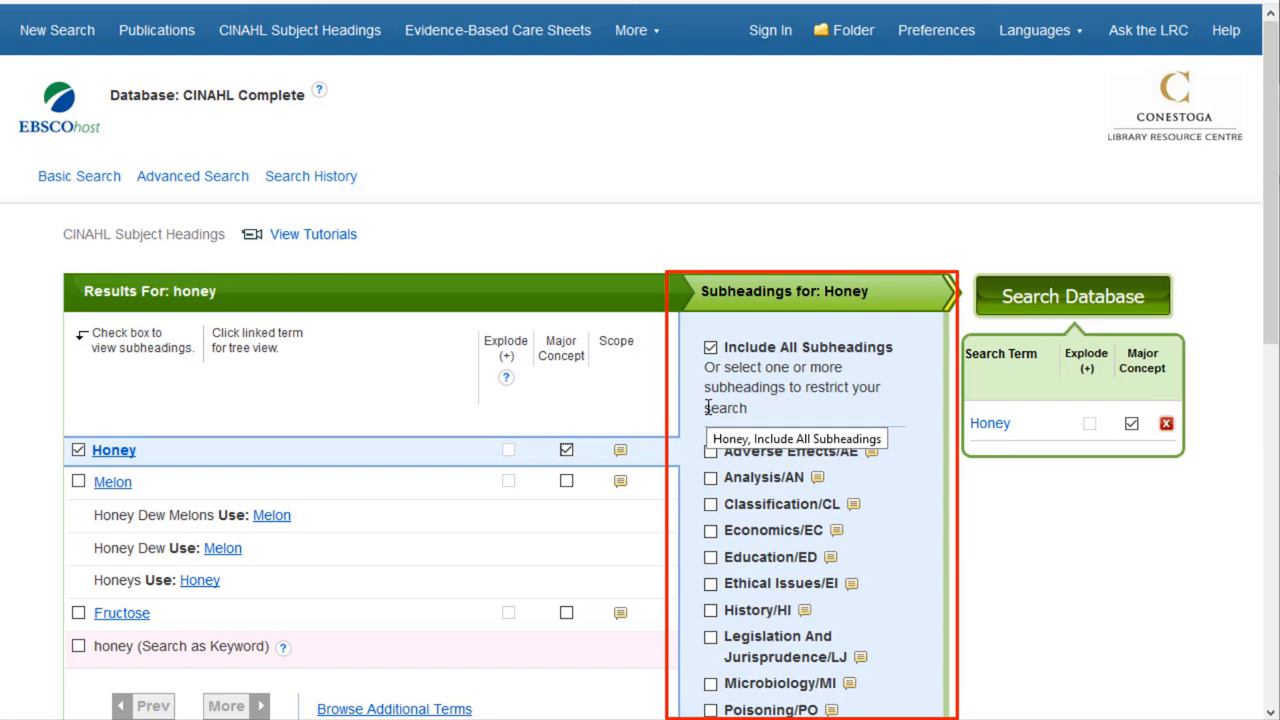
mouse_move(708, 404)
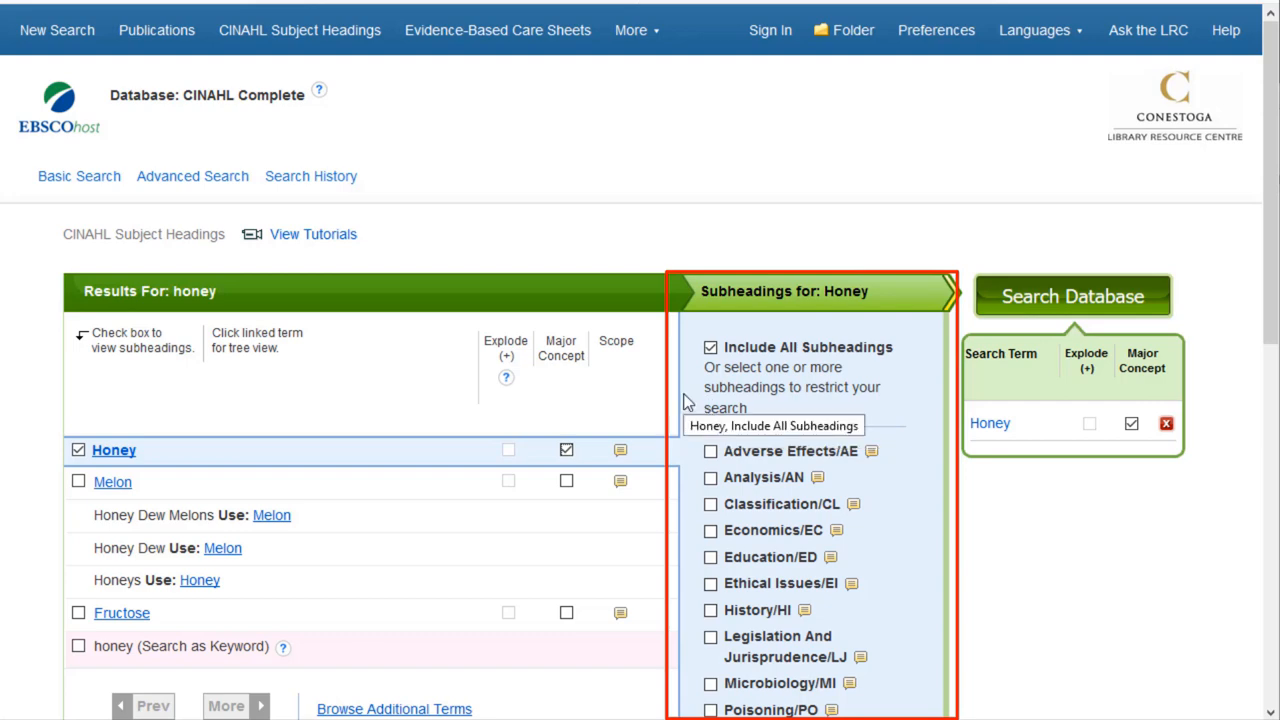
scroll("down", 3)
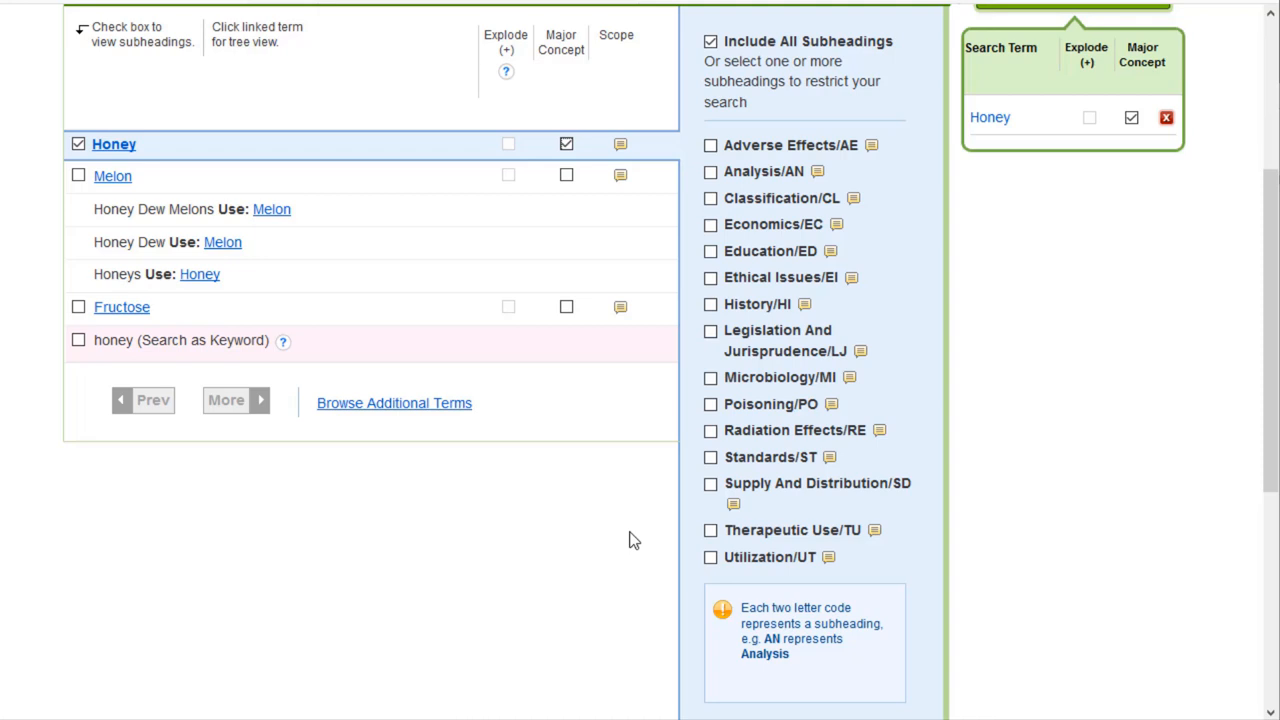
- Restrict Honey to the Therapeutic Use/TU subheading and run it, returning 473 results
left_click(712, 530)
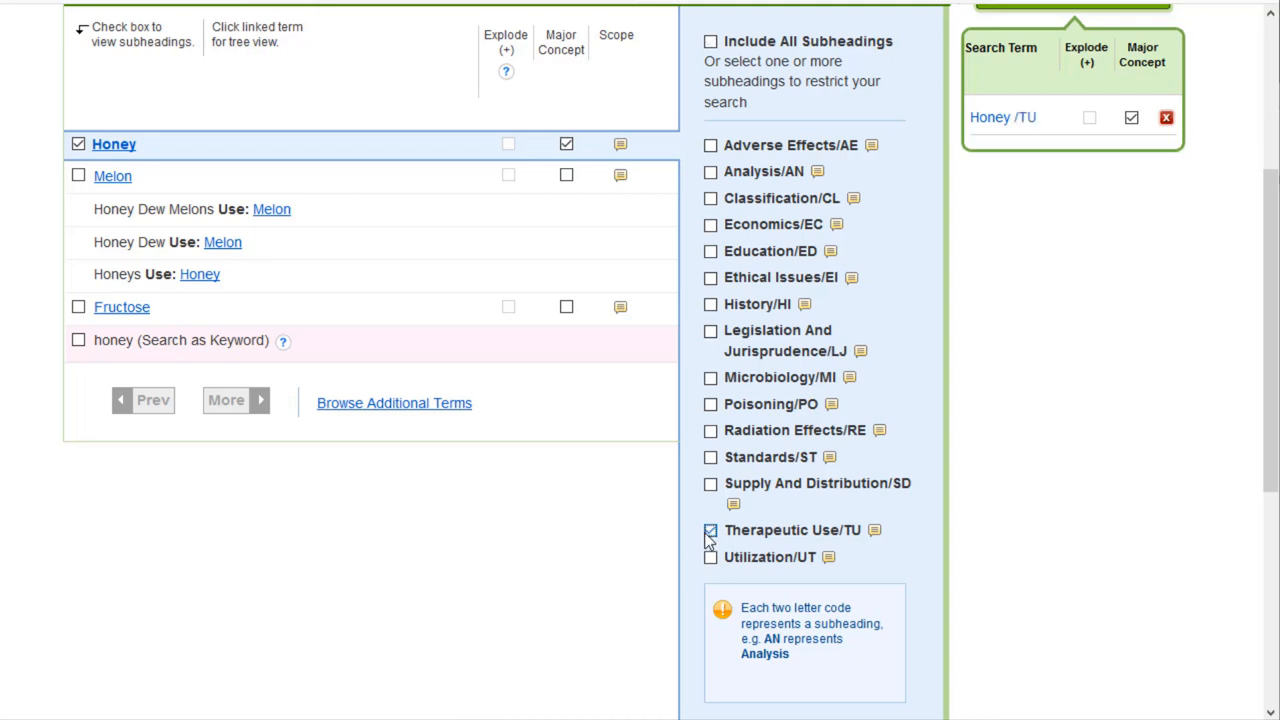
scroll("up", 3)
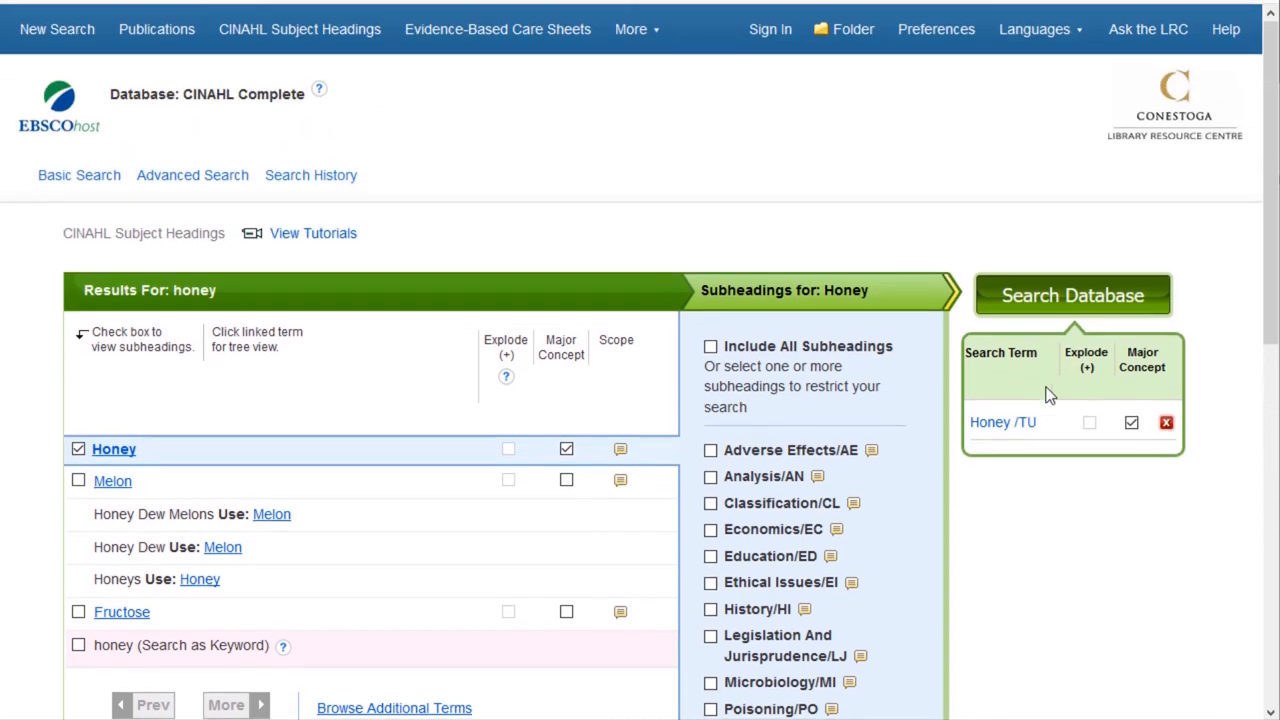
left_click(1072, 294)
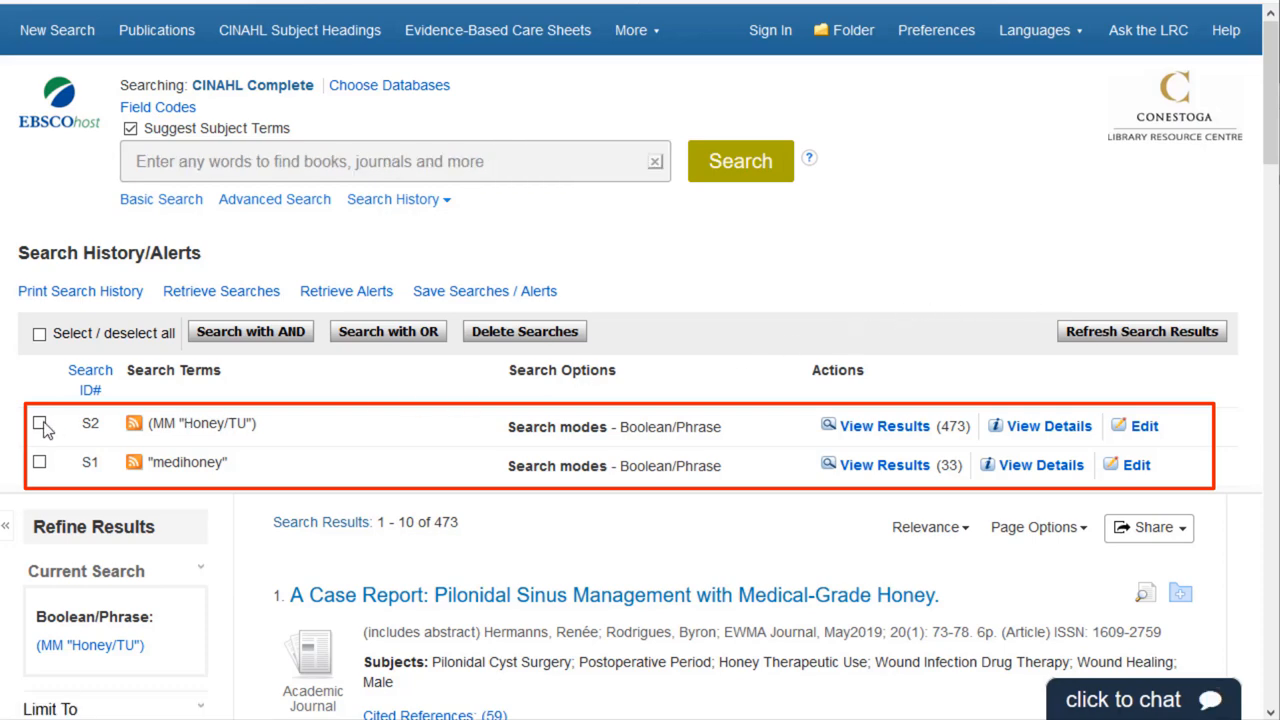
- Combine S1 (medihoney) and S2 (Honey/TU) with OR, producing 490 results
left_click(40, 332)
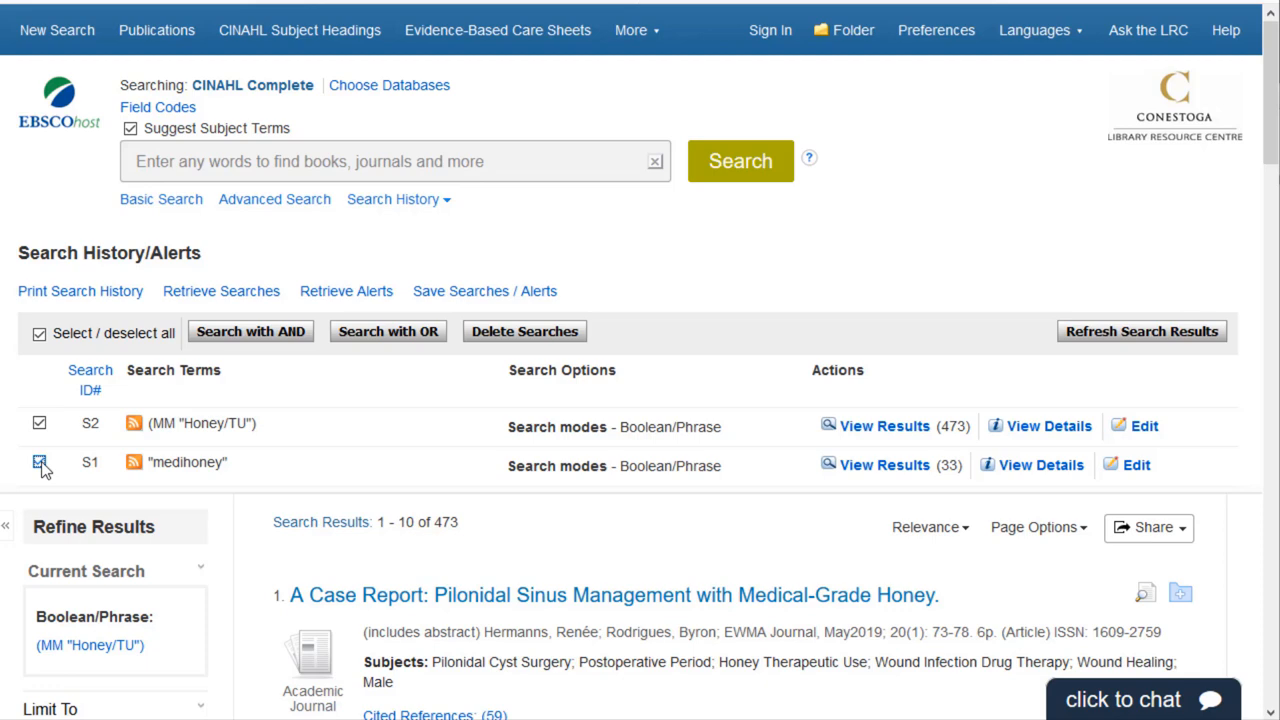
left_click(40, 462)
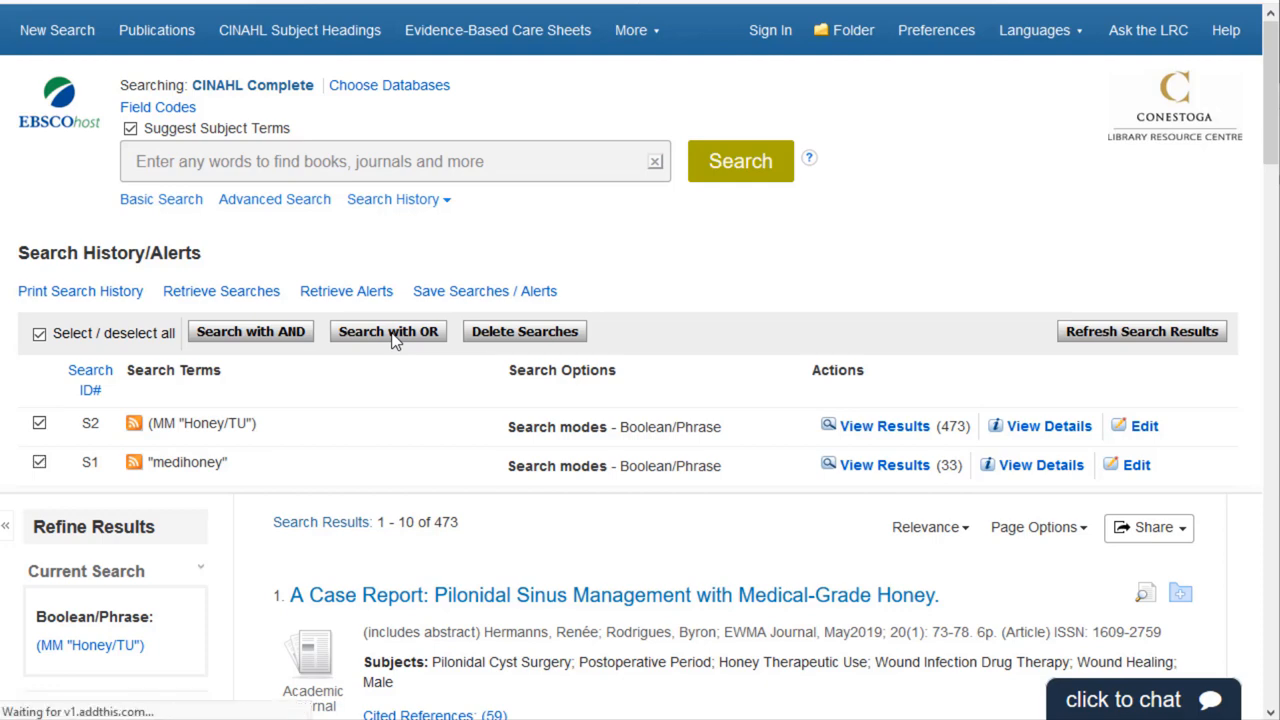
left_click(388, 332)
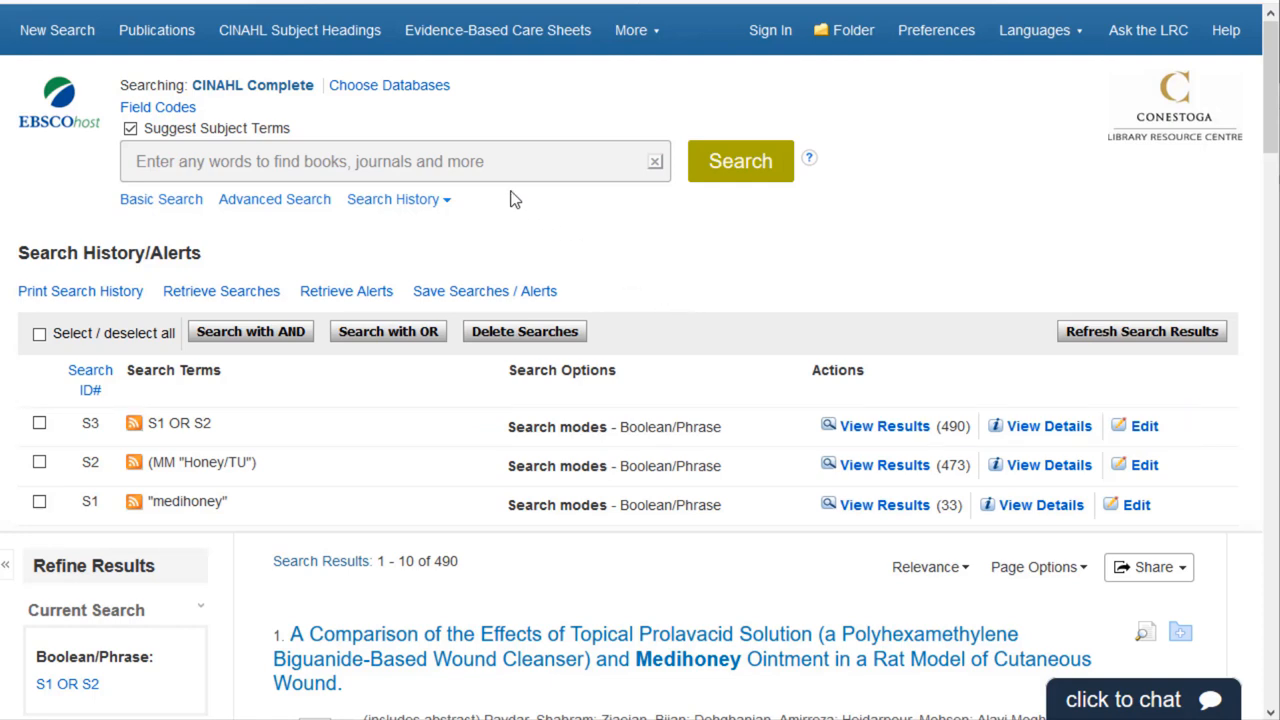
- Look up subject headings for 'wound care' and read the Wound Care scope definition
left_click(390, 160)
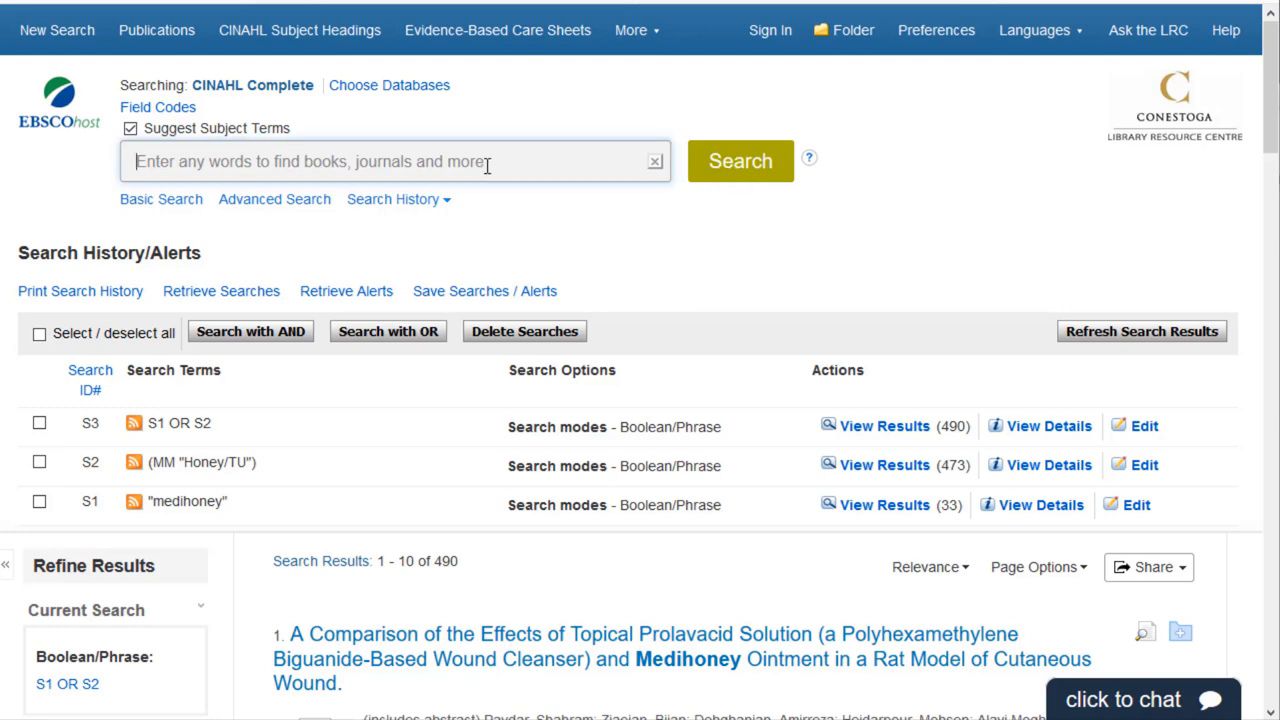
type("wound care")
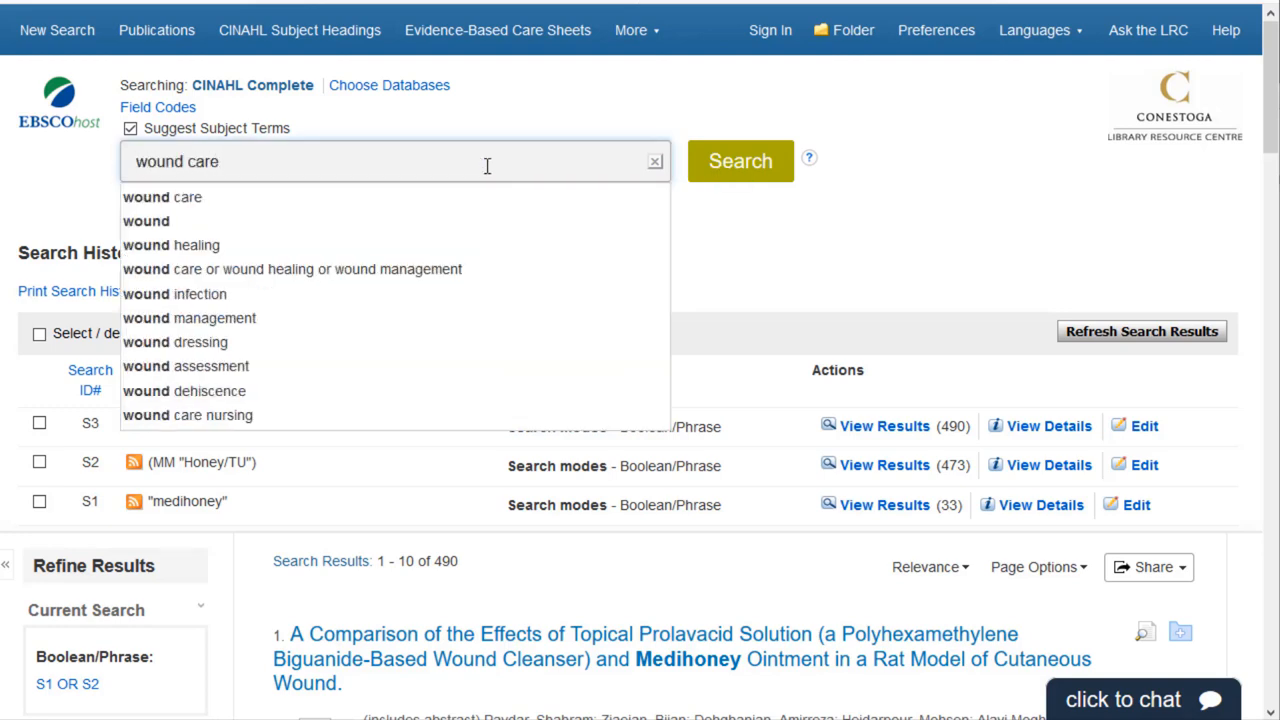
left_click(740, 160)
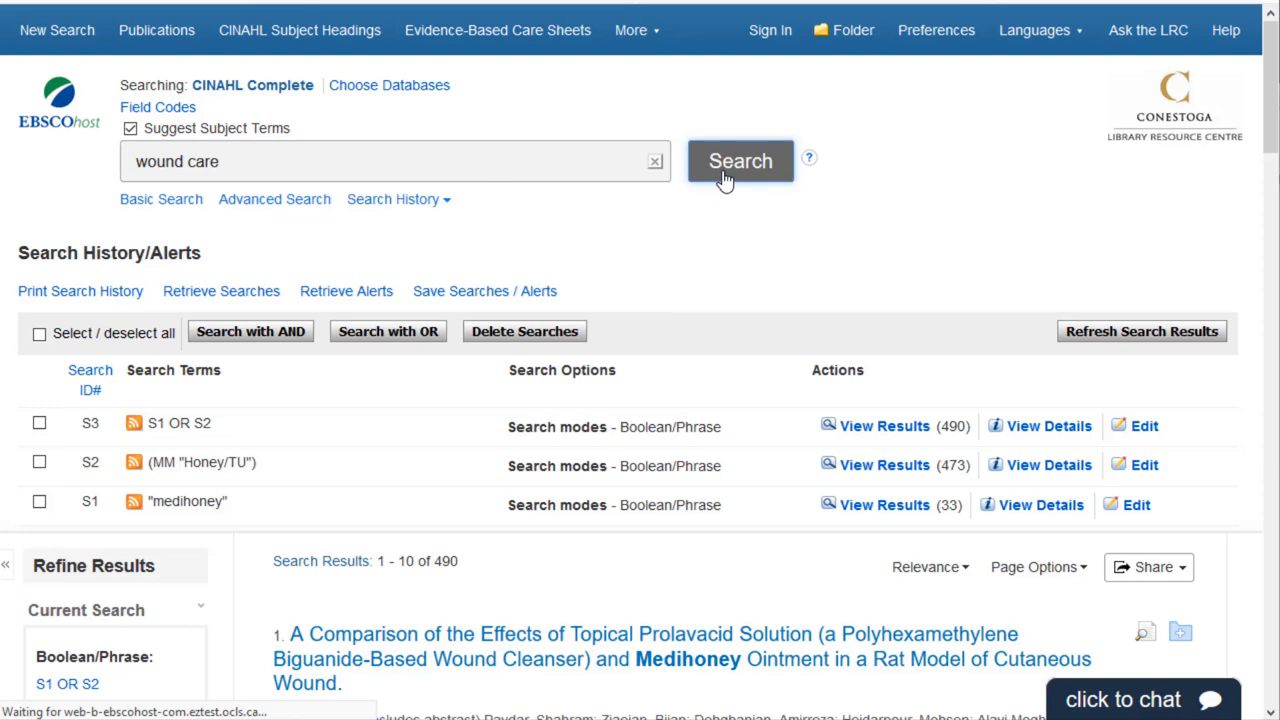
left_click(740, 160)
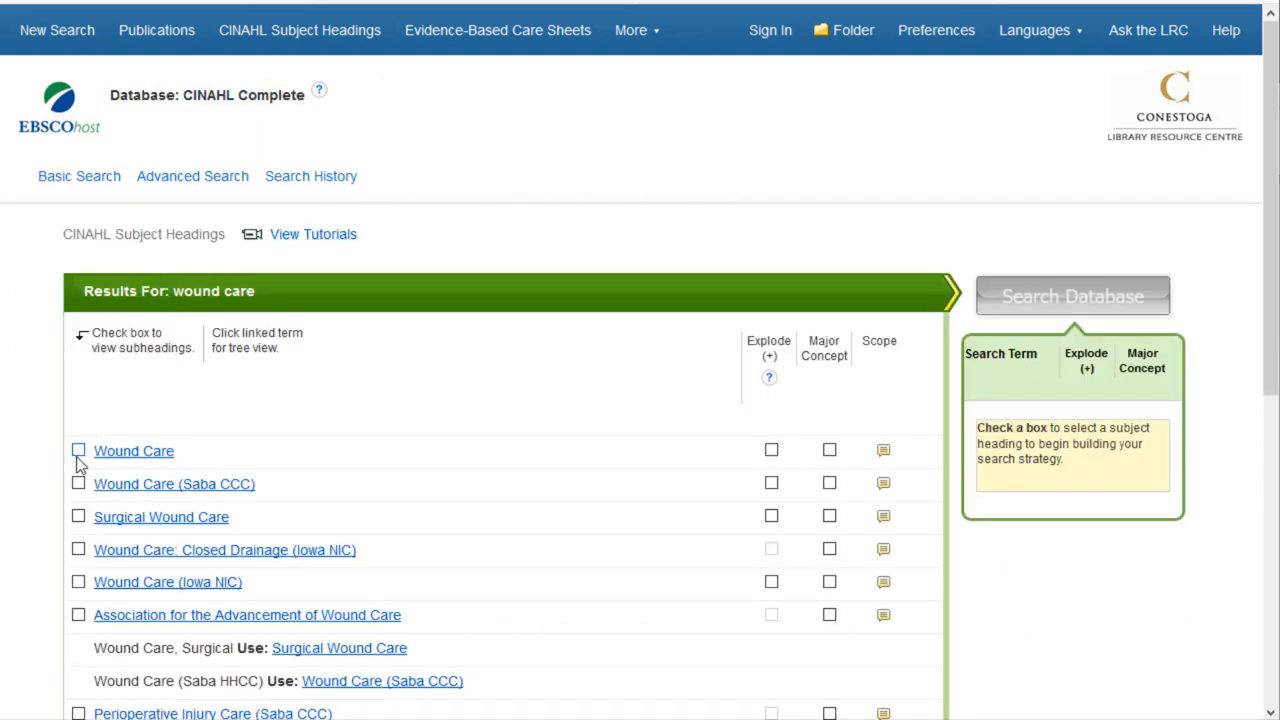
mouse_move(78, 452)
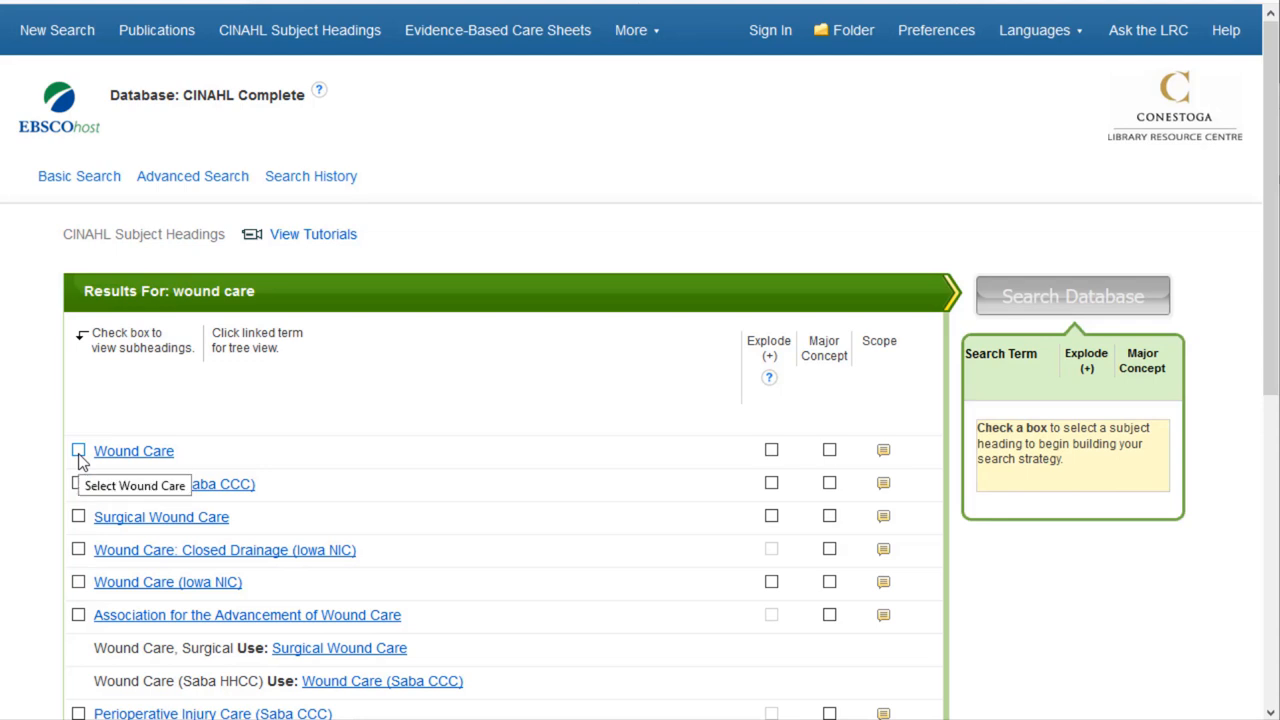
mouse_move(884, 450)
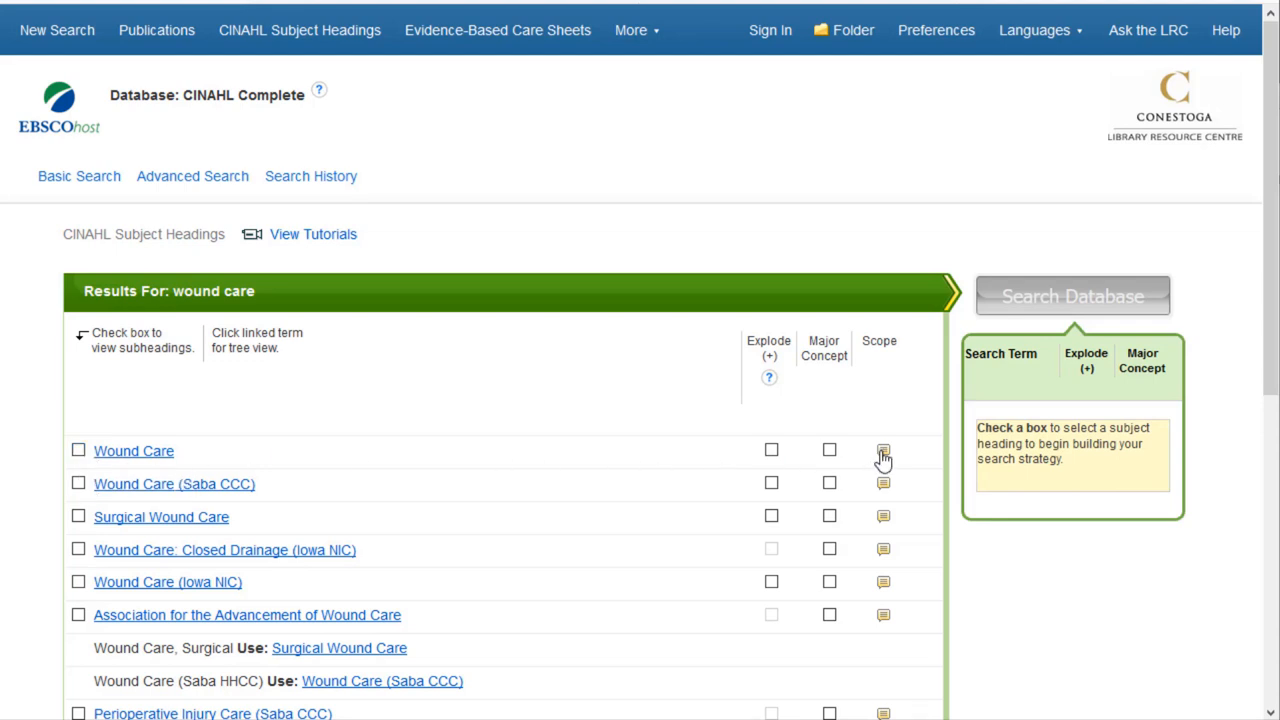
left_click(884, 450)
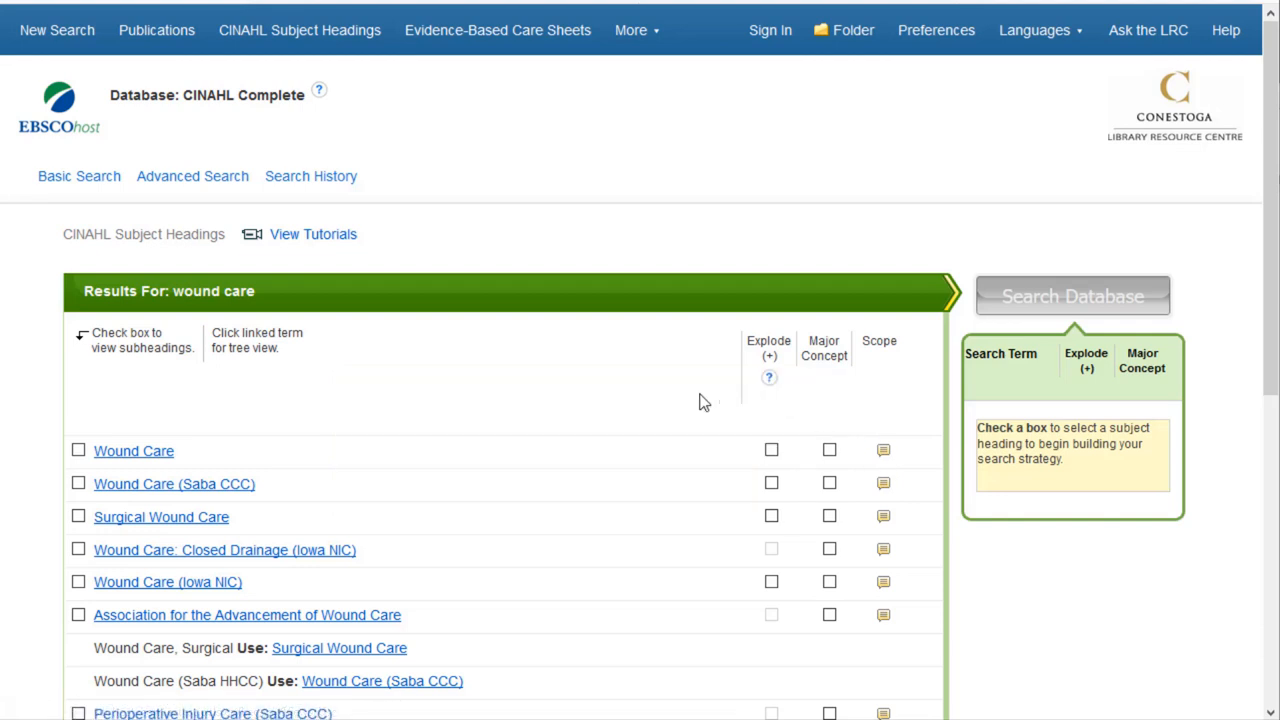
mouse_move(508, 408)
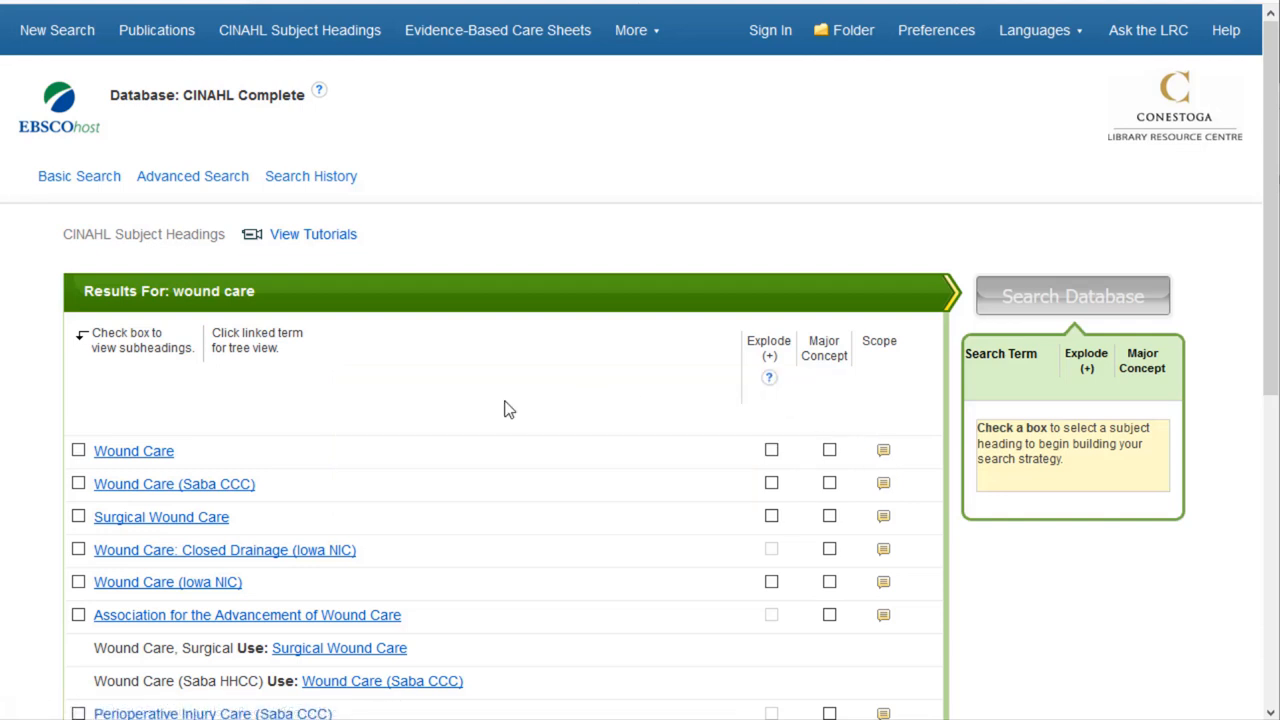
scroll("down", 3)
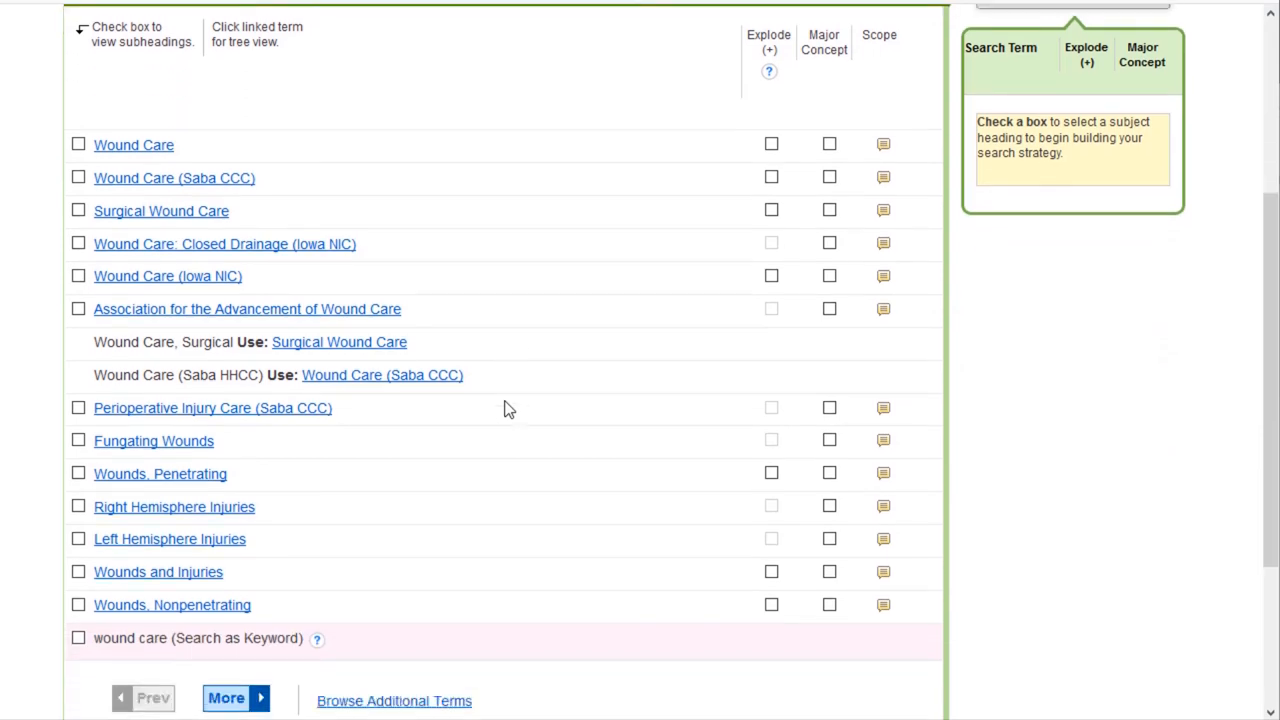
mouse_move(448, 188)
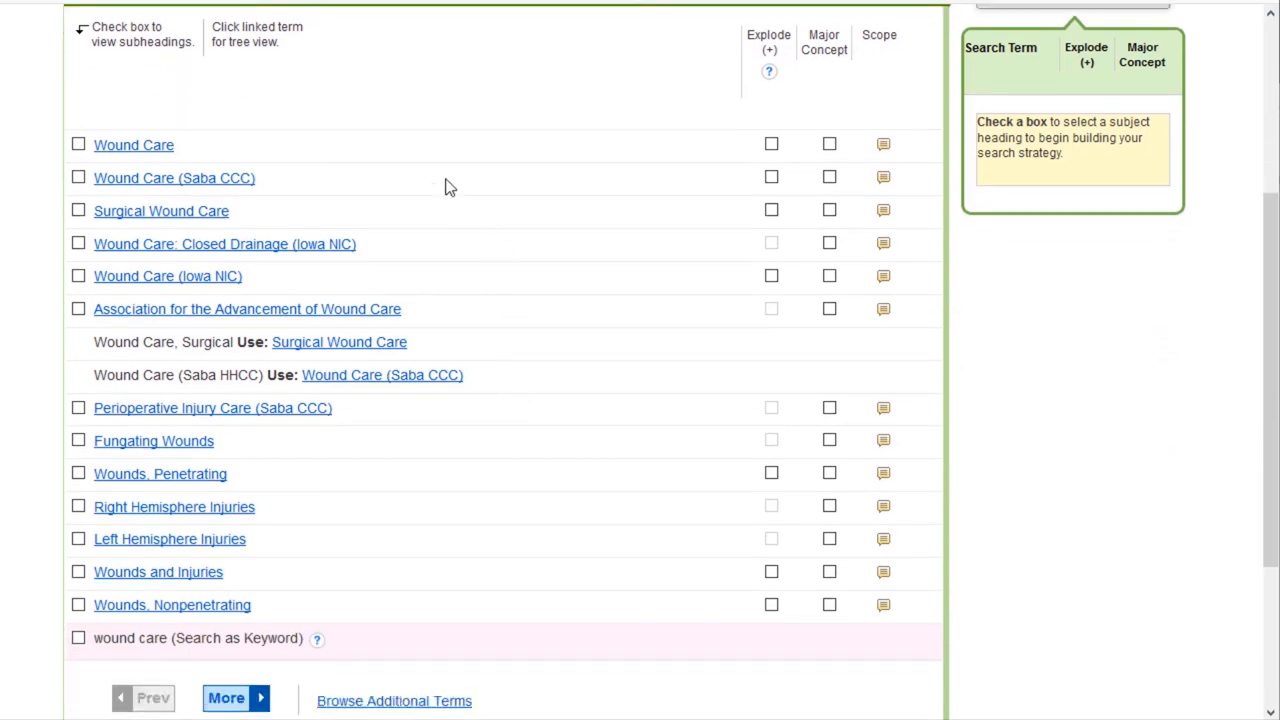
- Run Wound Care as a major-concept heading search, returning 11,023 results
left_click(78, 144)
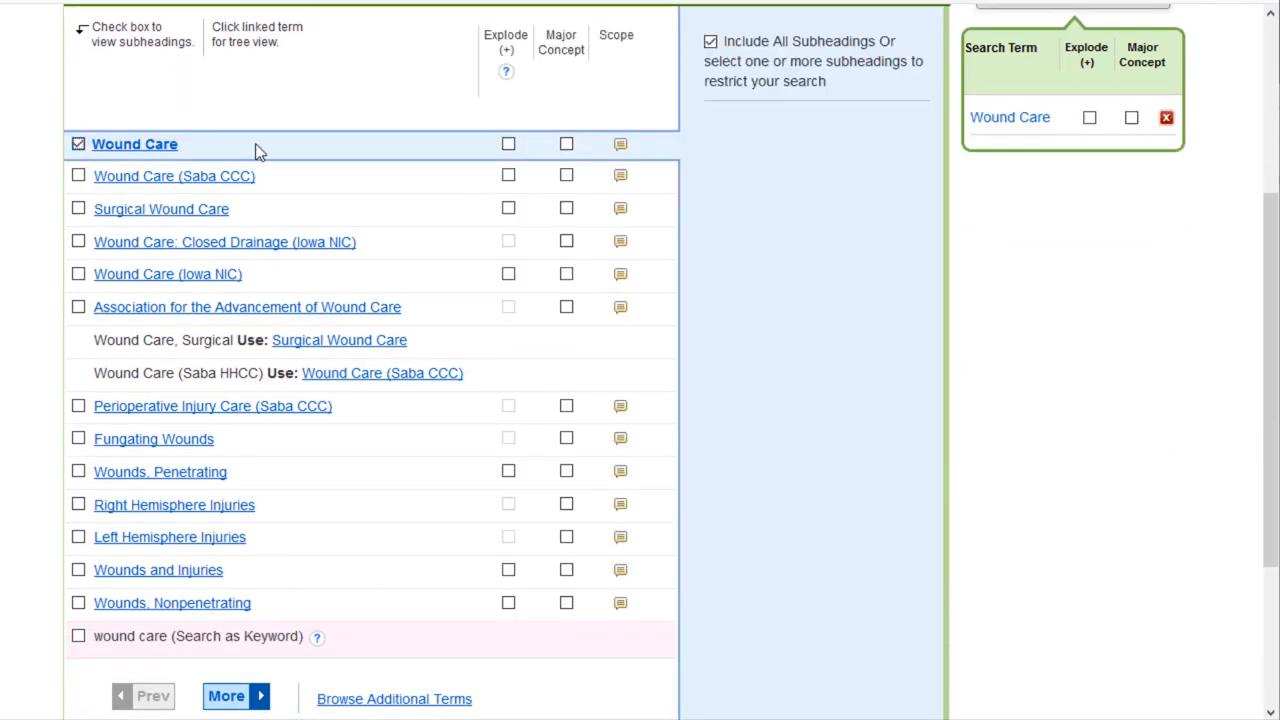
left_click(566, 144)
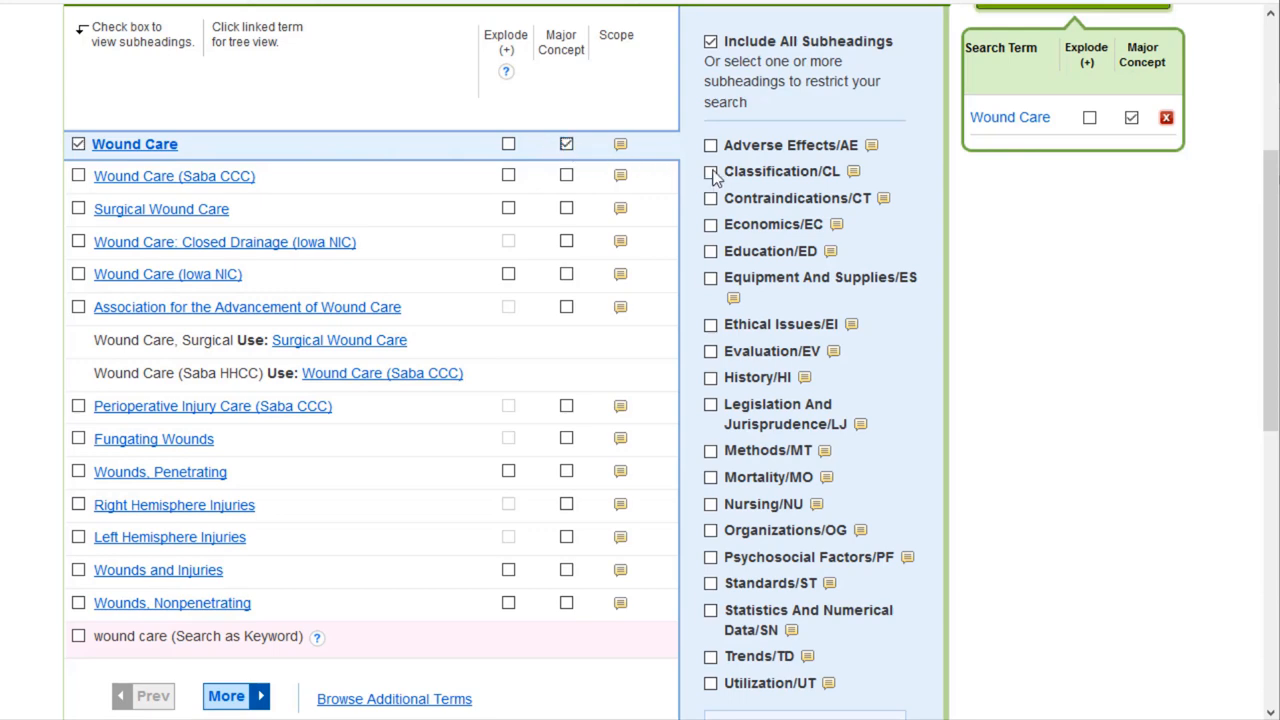
scroll("up", 3)
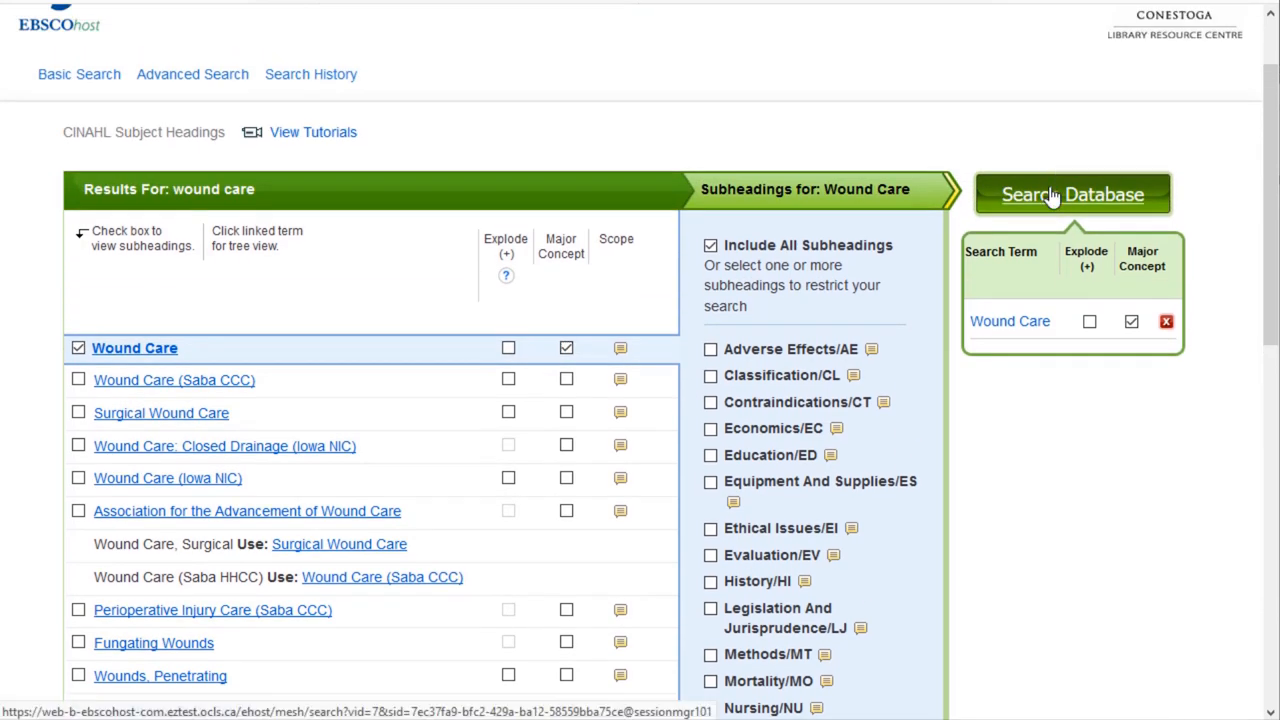
left_click(1072, 194)
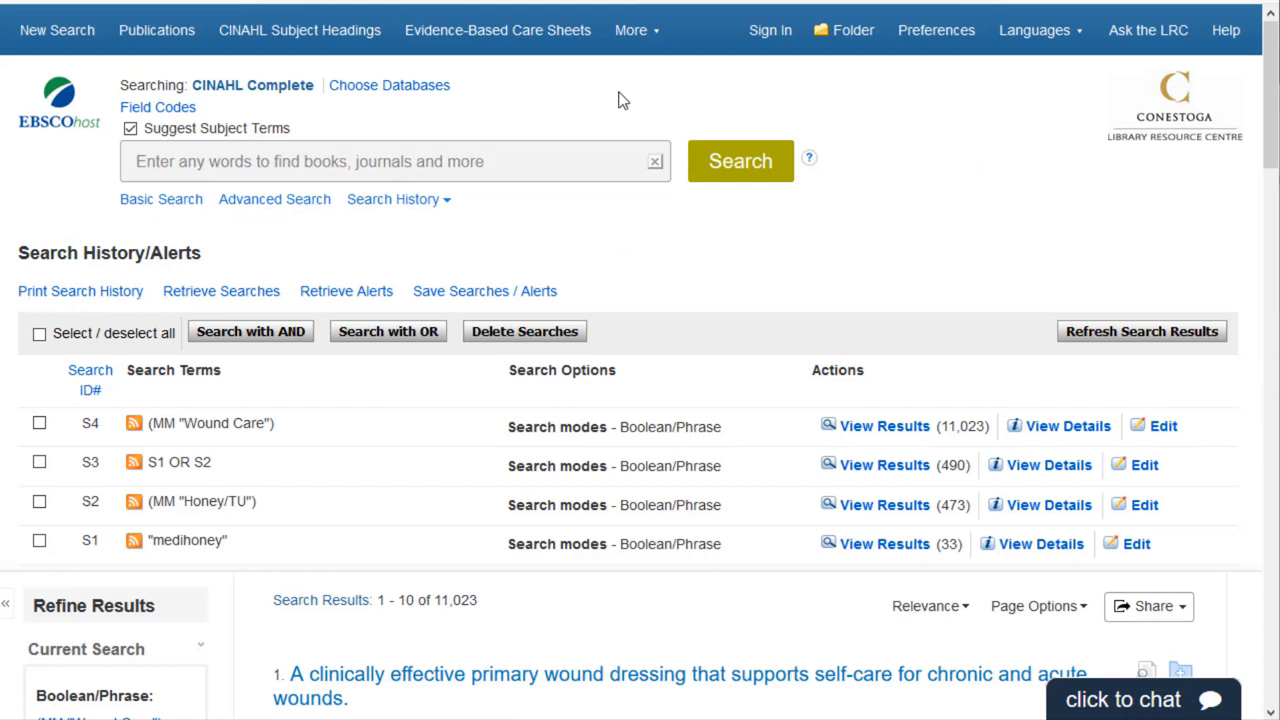
left_click(390, 160)
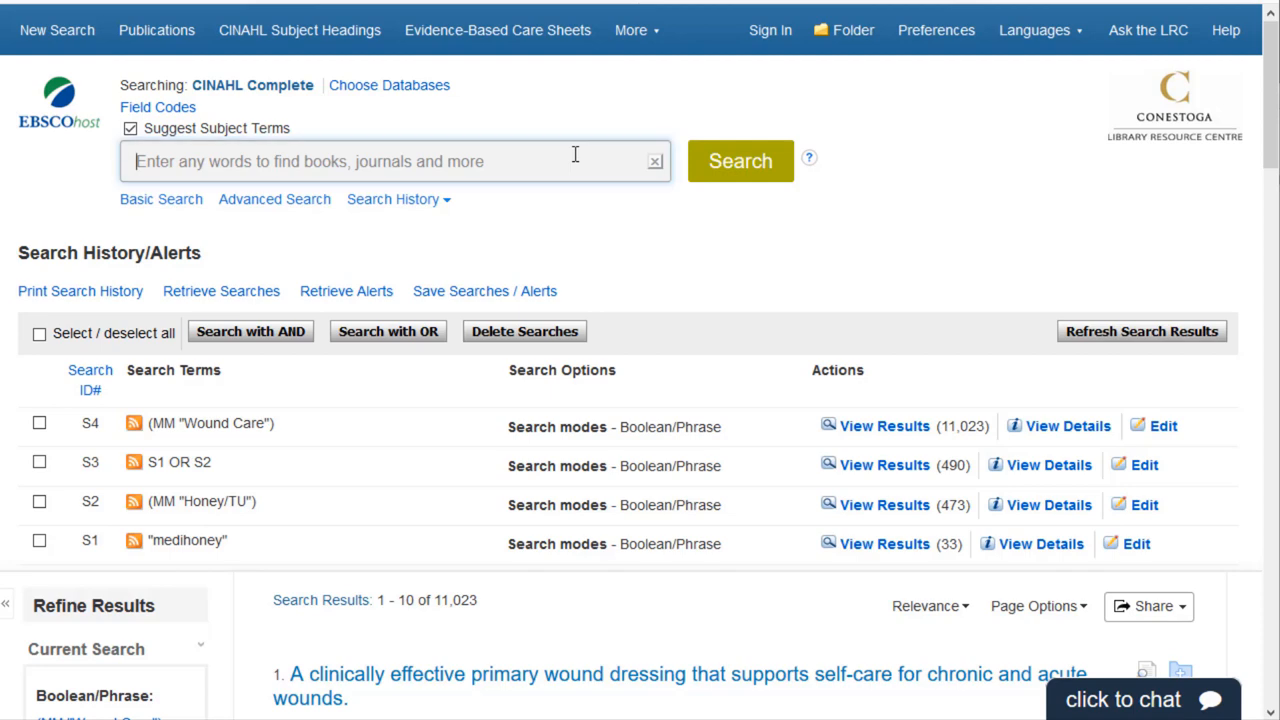
- Look up 'wound healing' and select the Wound Healing heading as a major concept
type("wound healing")
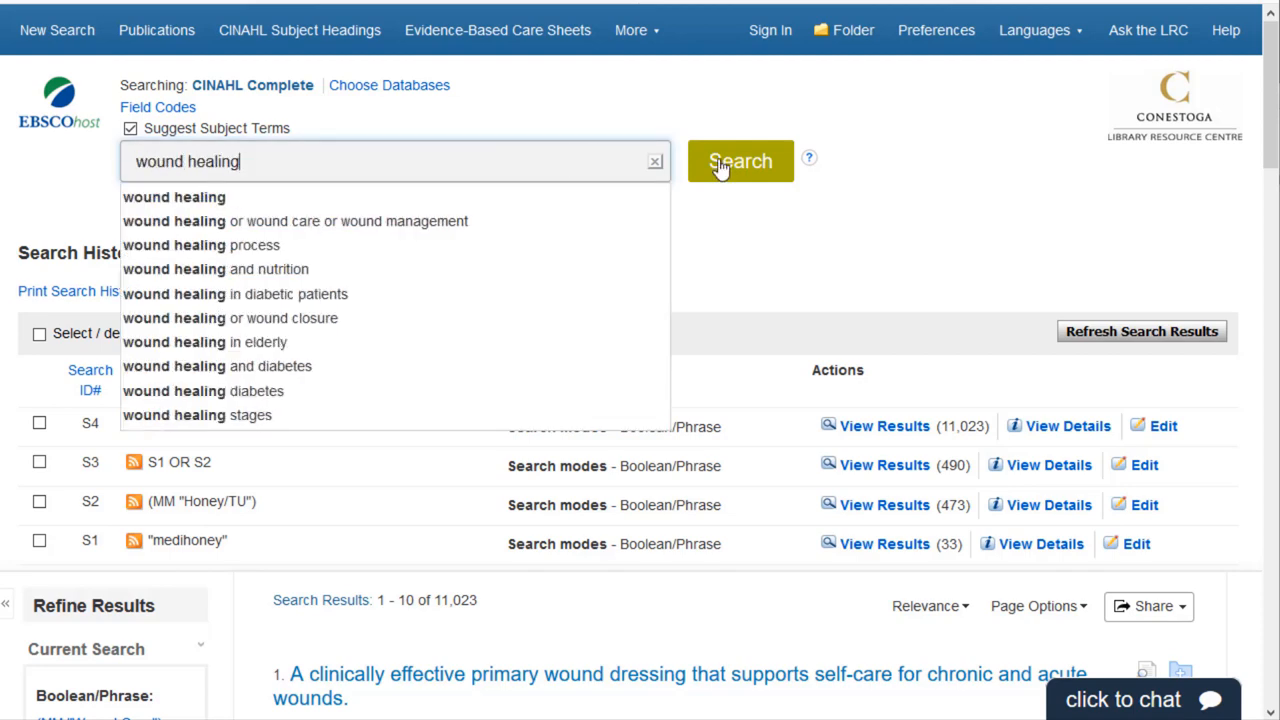
left_click(740, 160)
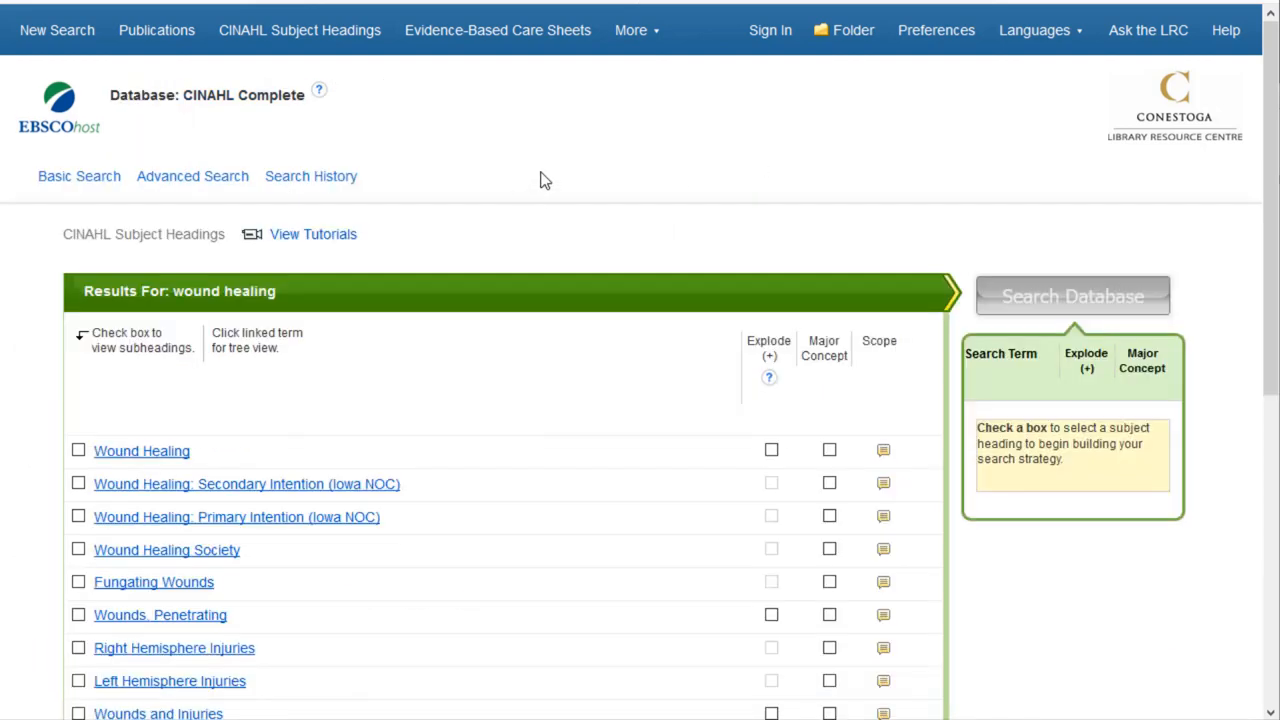
scroll("down", 3)
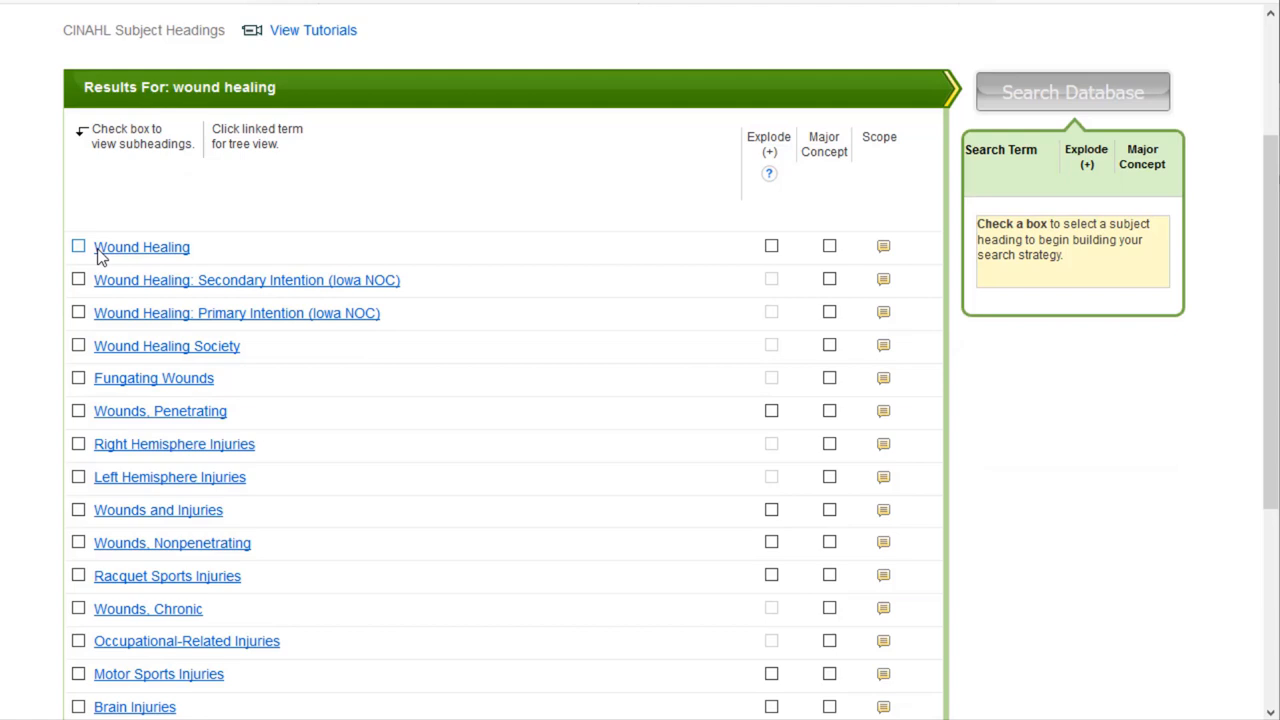
left_click(884, 246)
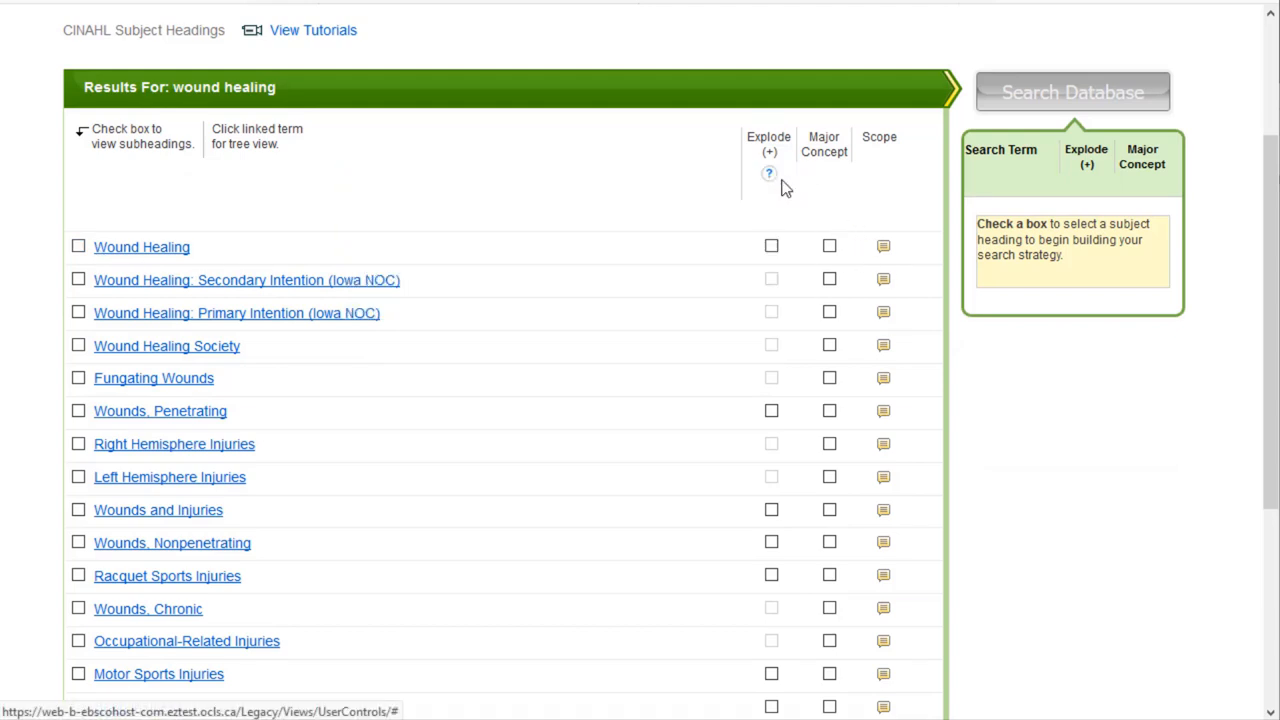
left_click(80, 246)
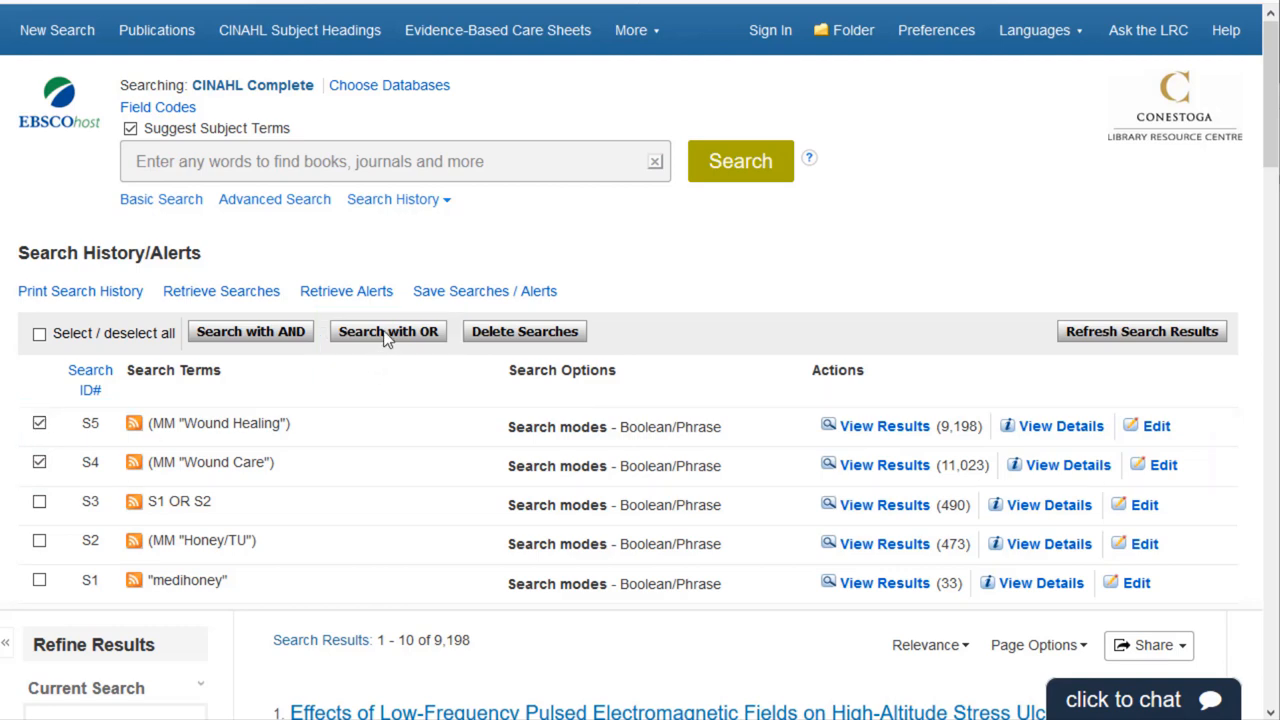
- Combine the two wound searches with OR and select S6 for intersecting with the honey set
left_click(388, 332)
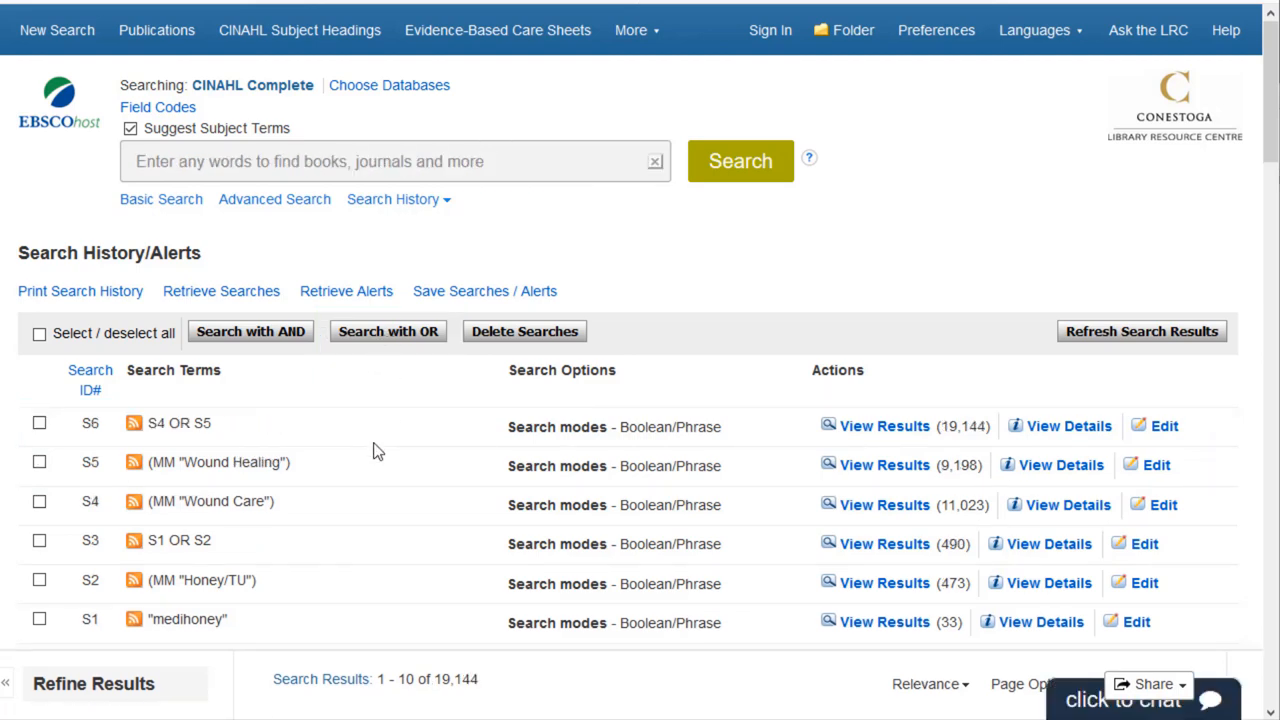
mouse_move(408, 442)
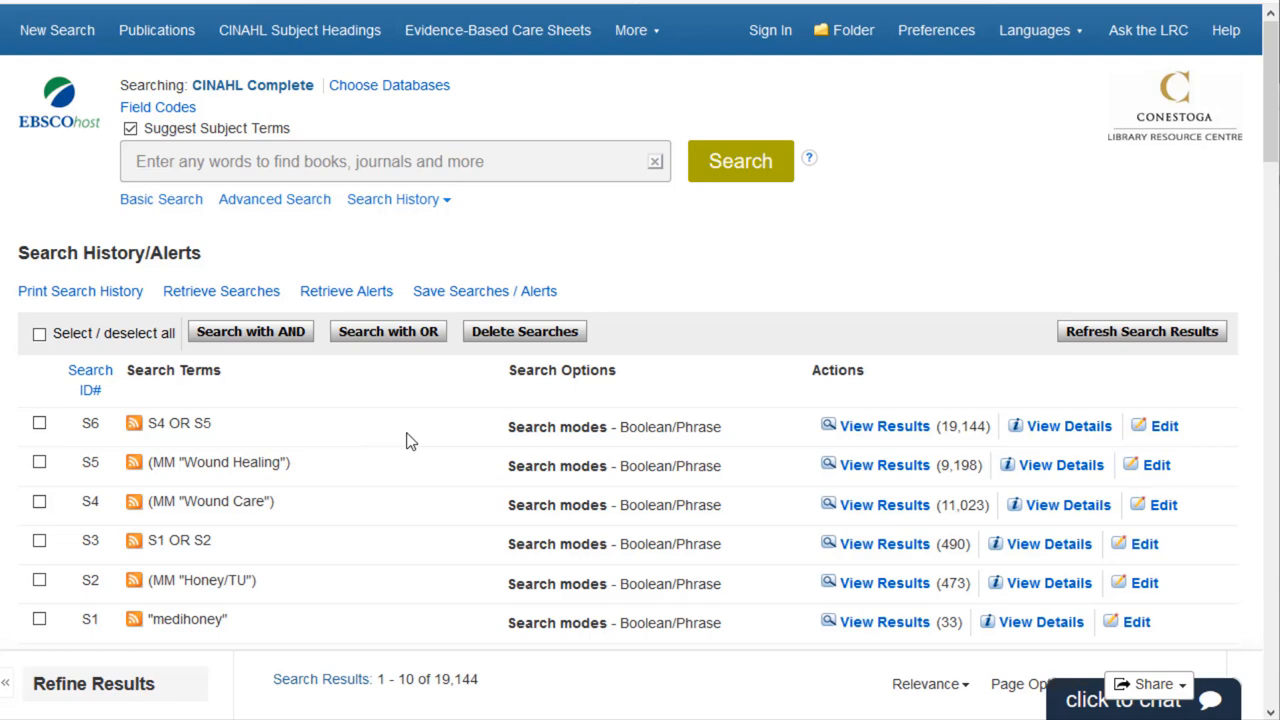
mouse_move(24, 436)
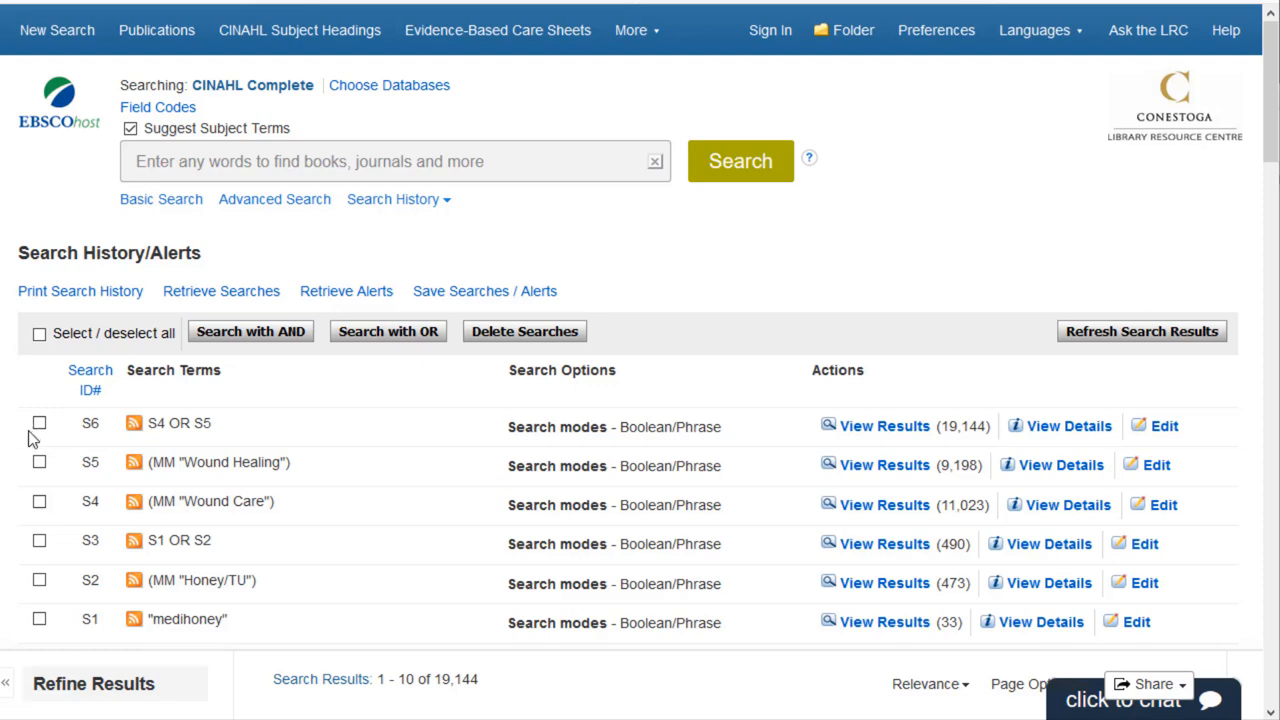
left_click(40, 422)
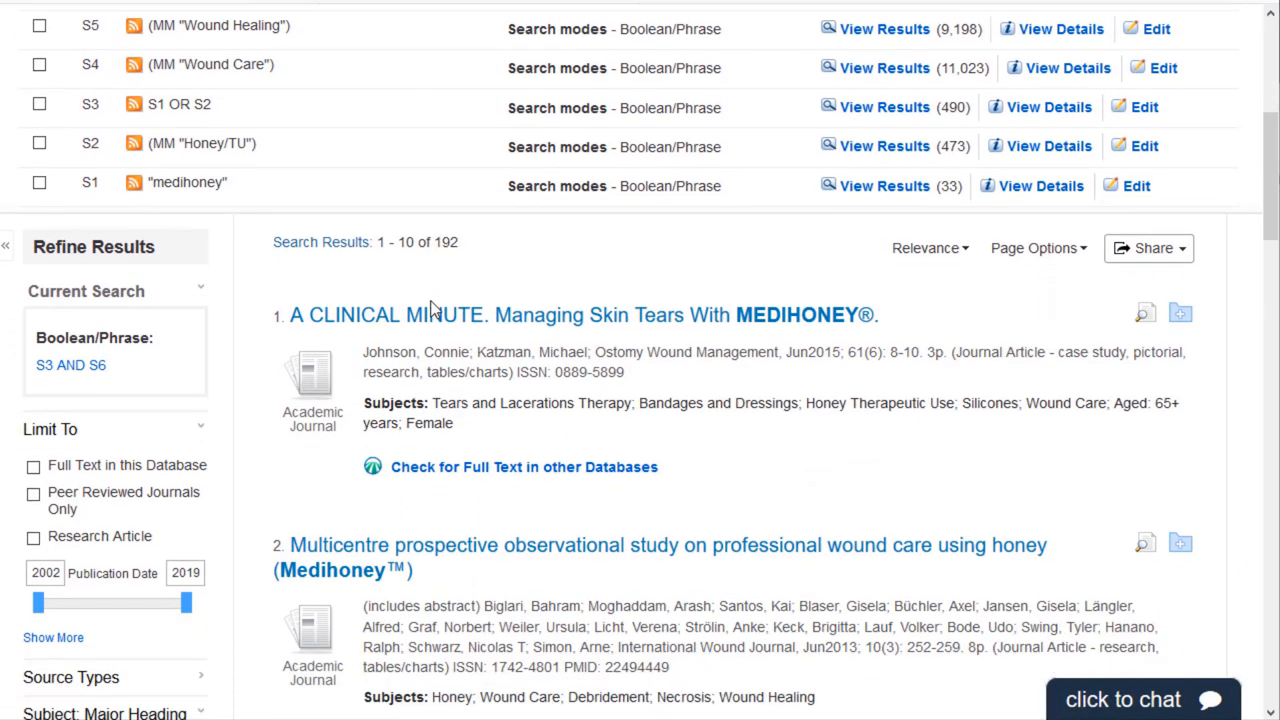
scroll("down", 3)
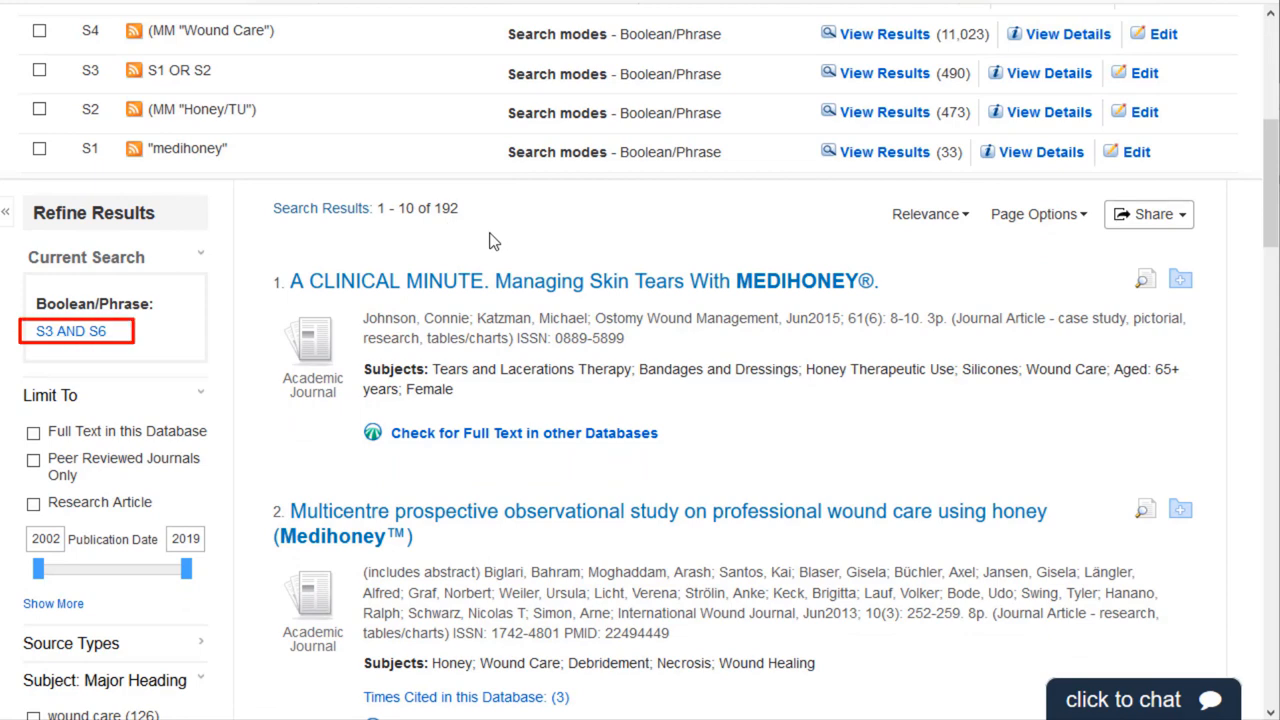
scroll("down", 3)
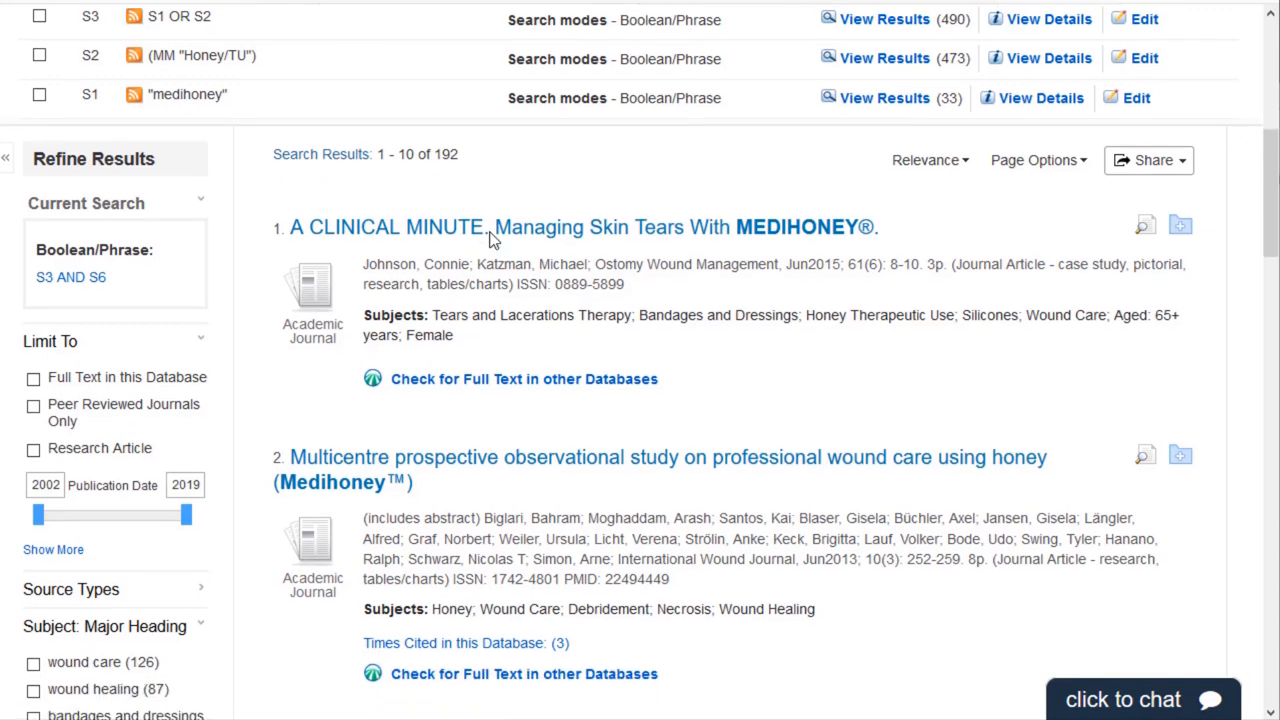
scroll("down", 3)
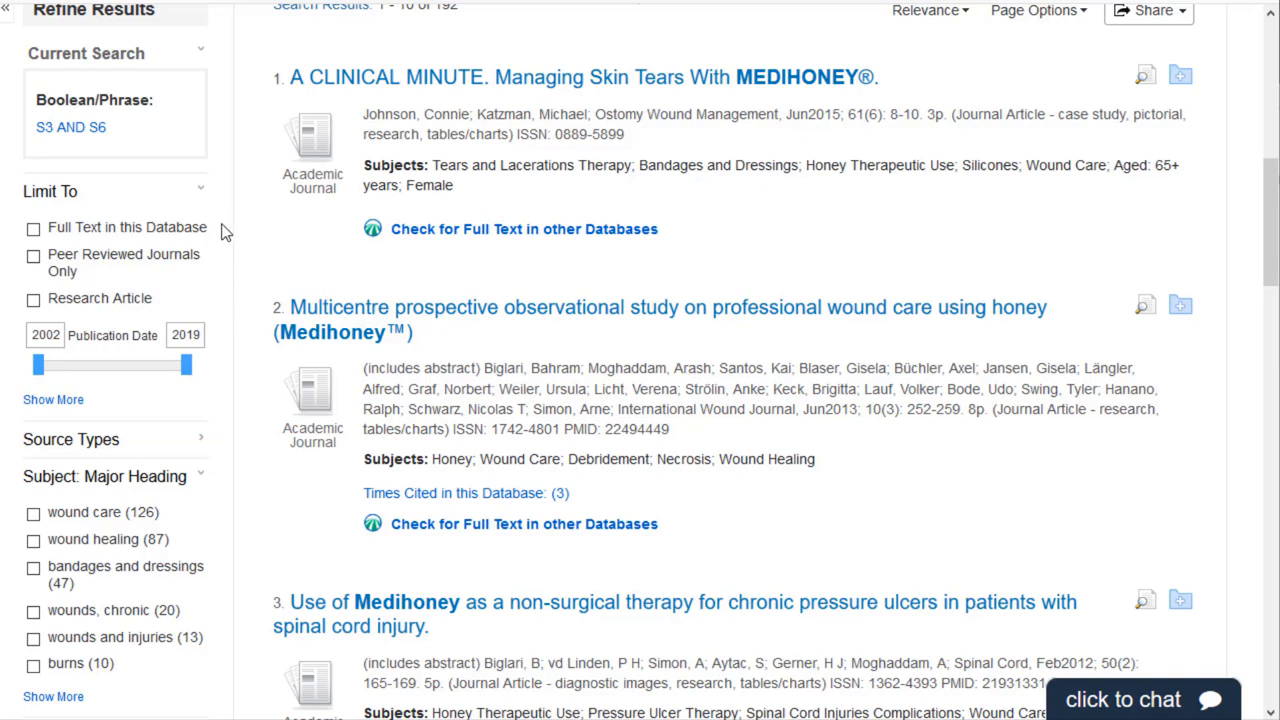
mouse_move(52, 400)
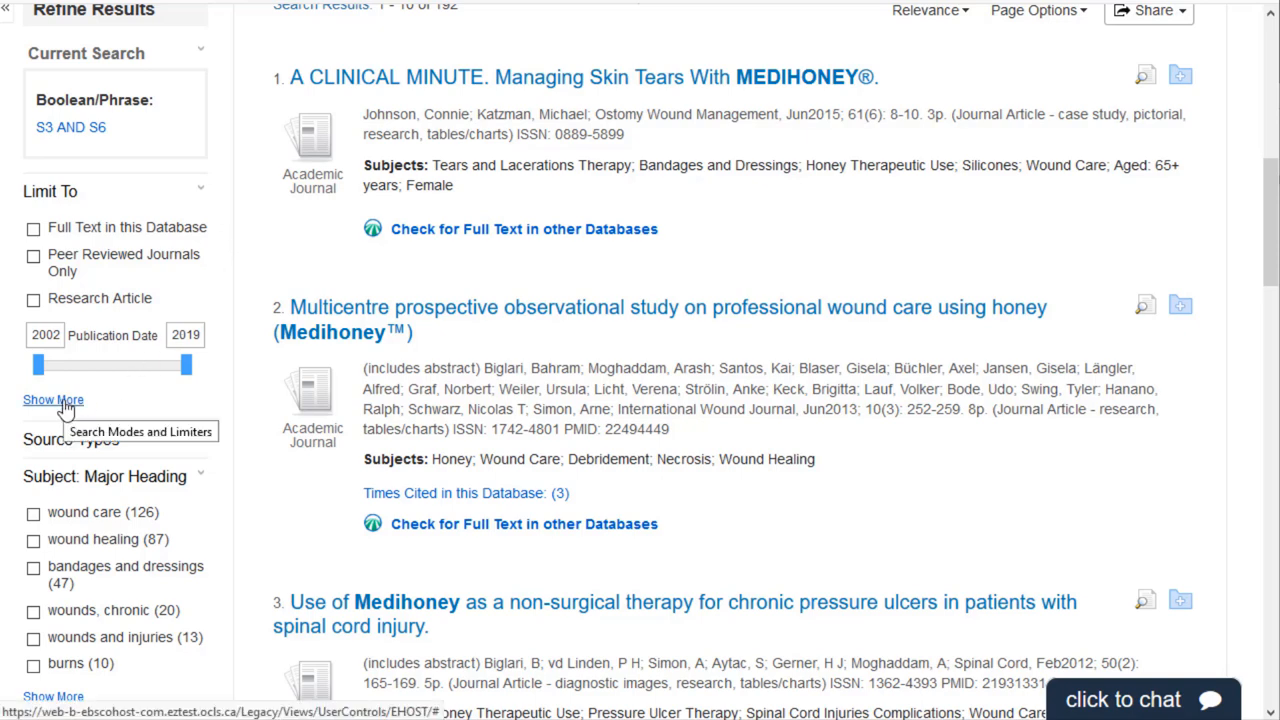
- Show the full search limits and tick Peer Reviewed Journals Only
left_click(52, 400)
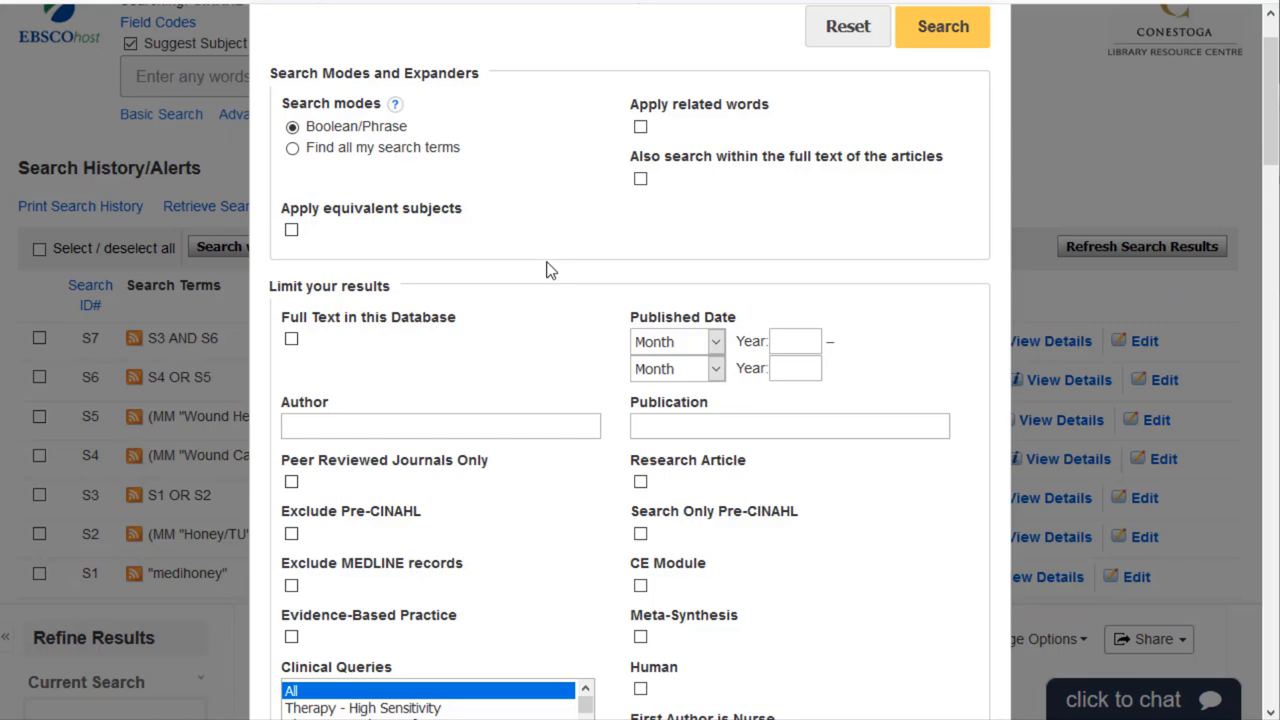
mouse_move(536, 248)
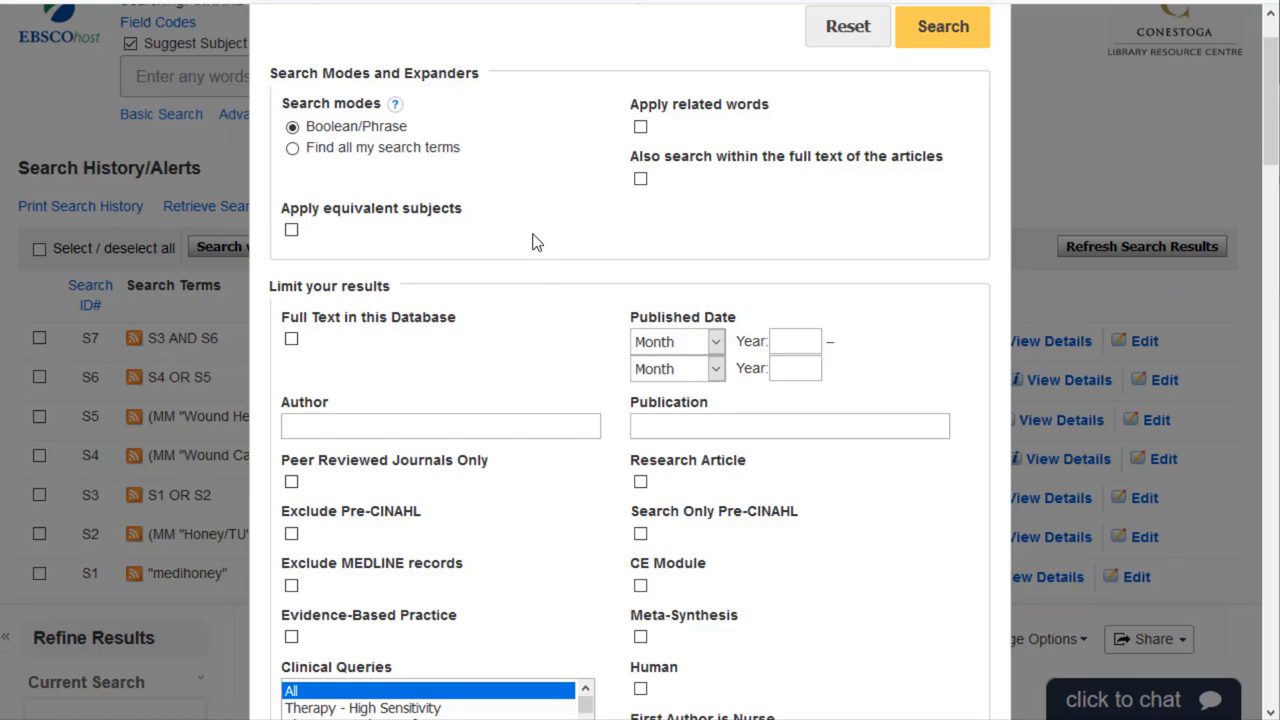
mouse_move(546, 242)
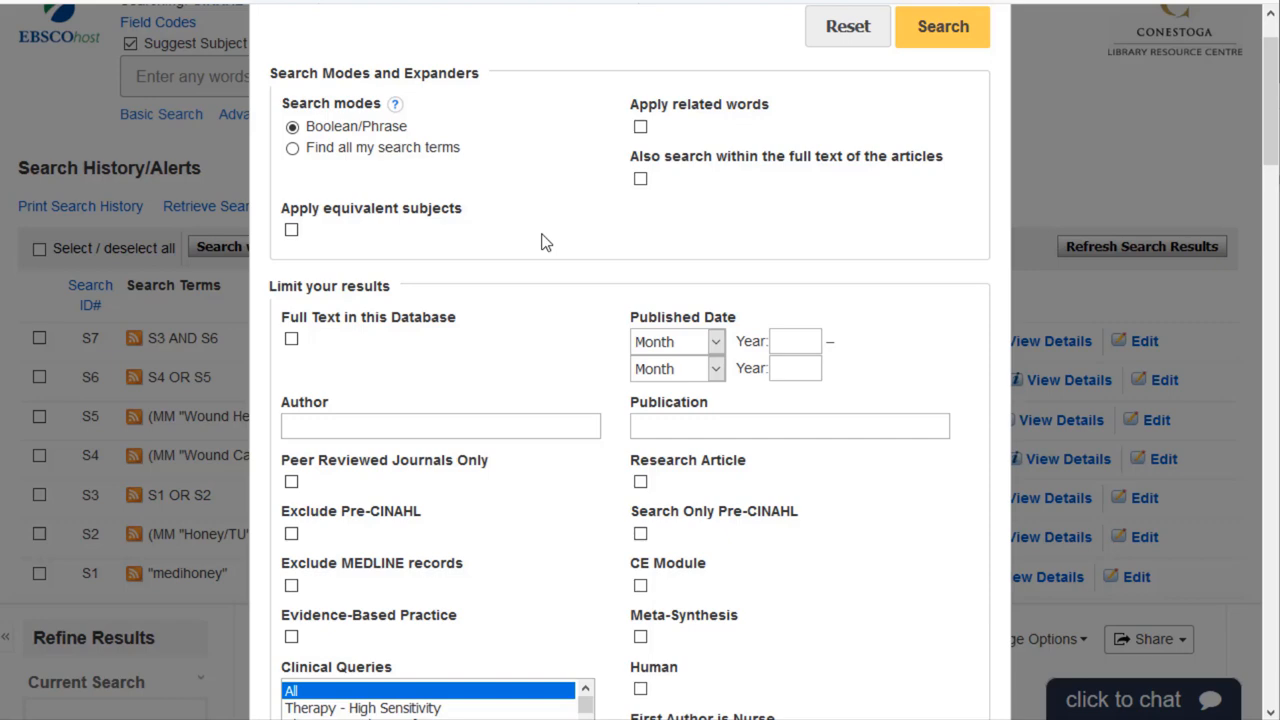
scroll("down", 3)
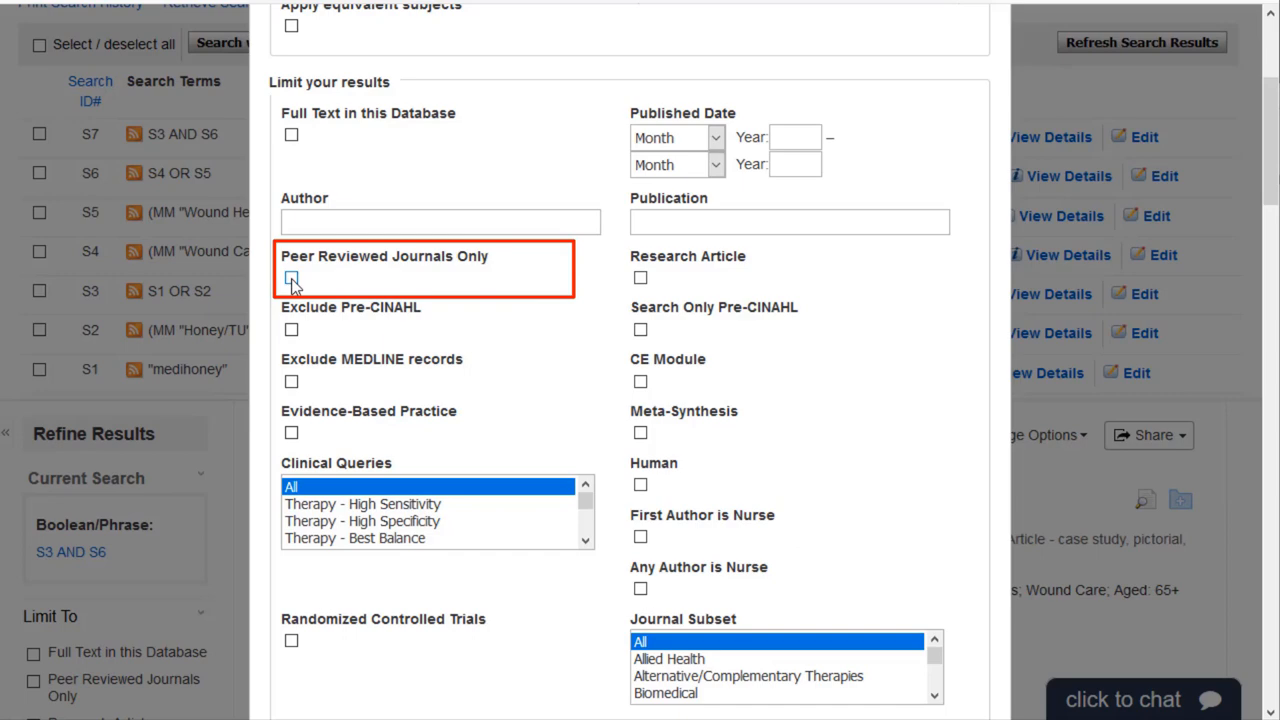
left_click(292, 276)
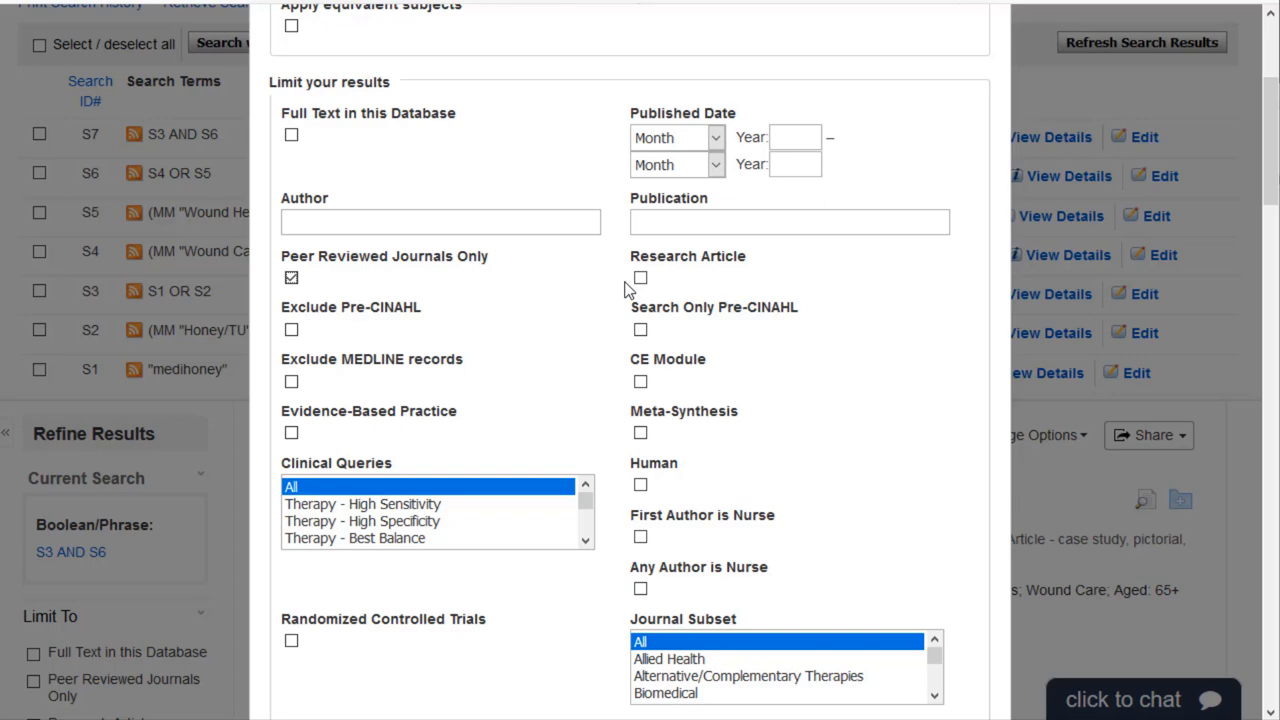
- Set the Publication Type limiter to Clinical Trial and Randomized Controlled Trial
scroll("down", 3)
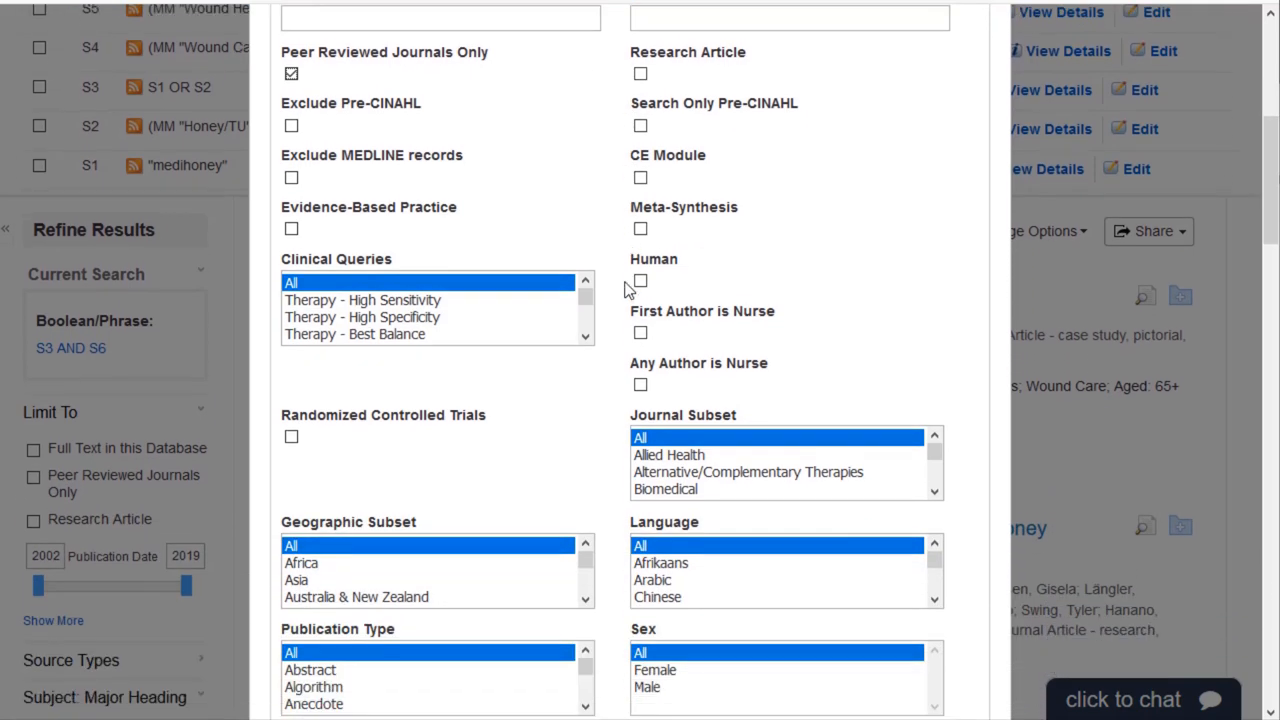
scroll("down", 3)
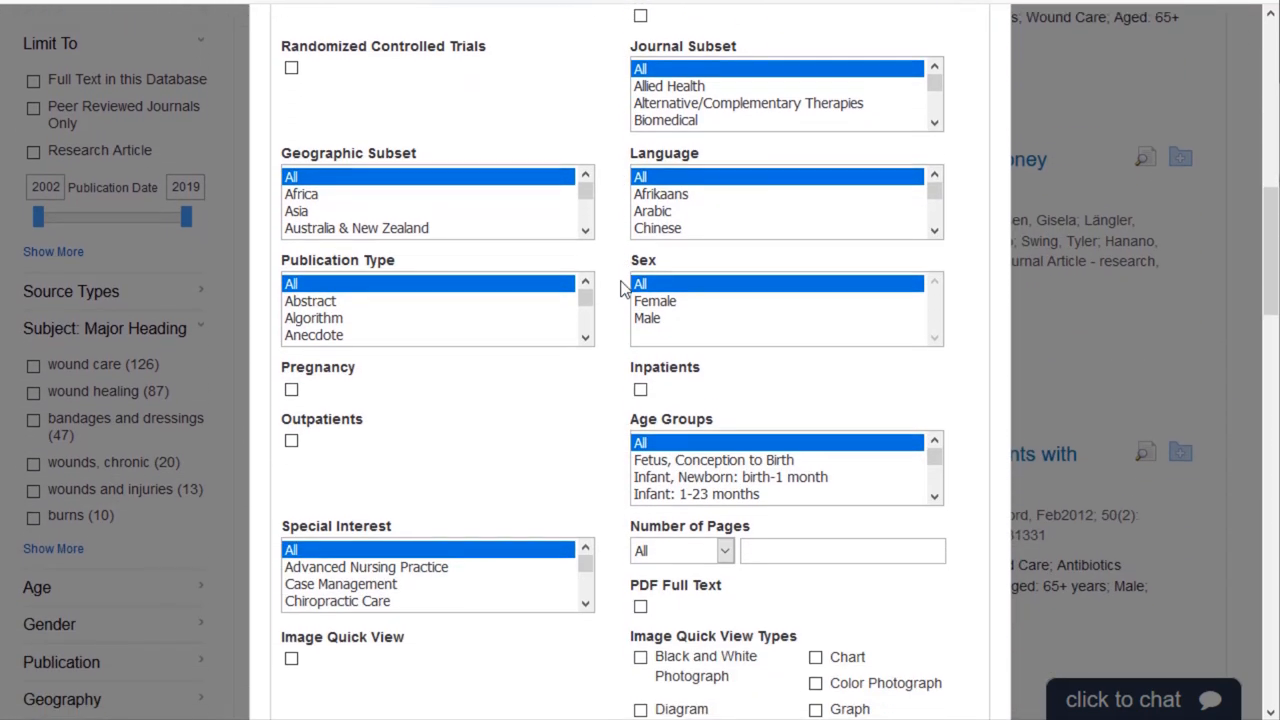
scroll("down", 3)
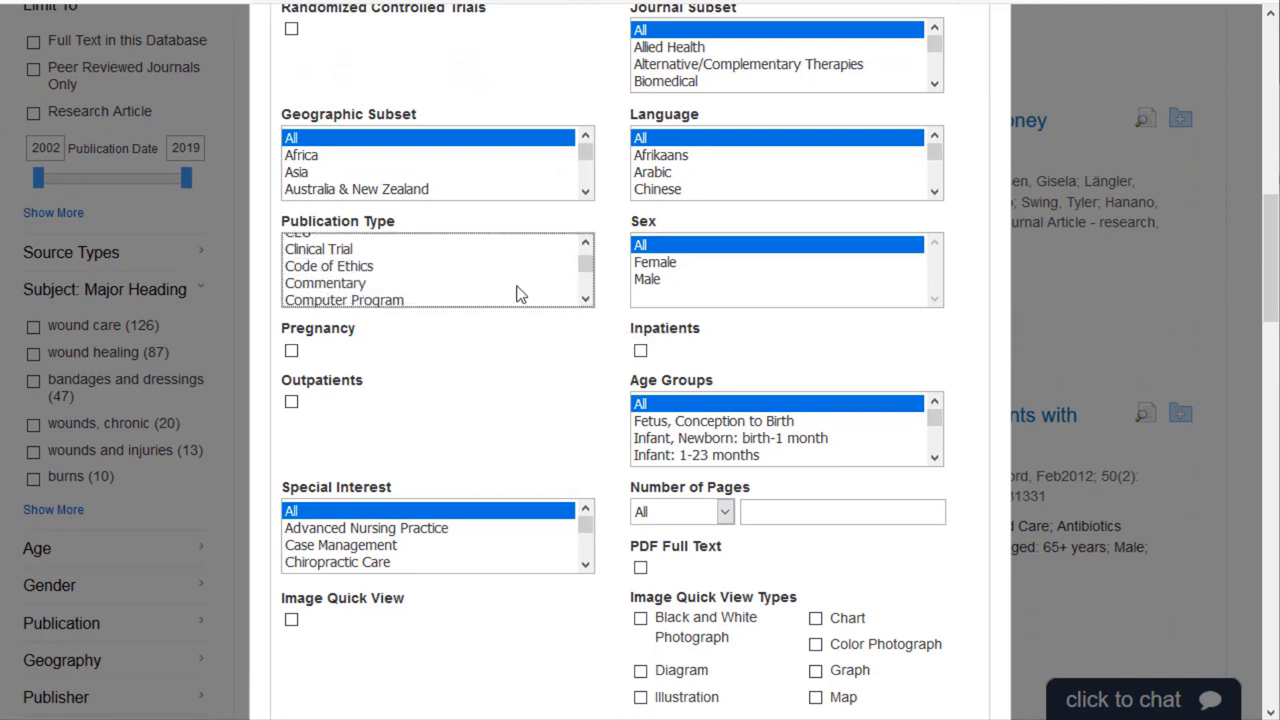
left_click(318, 248)
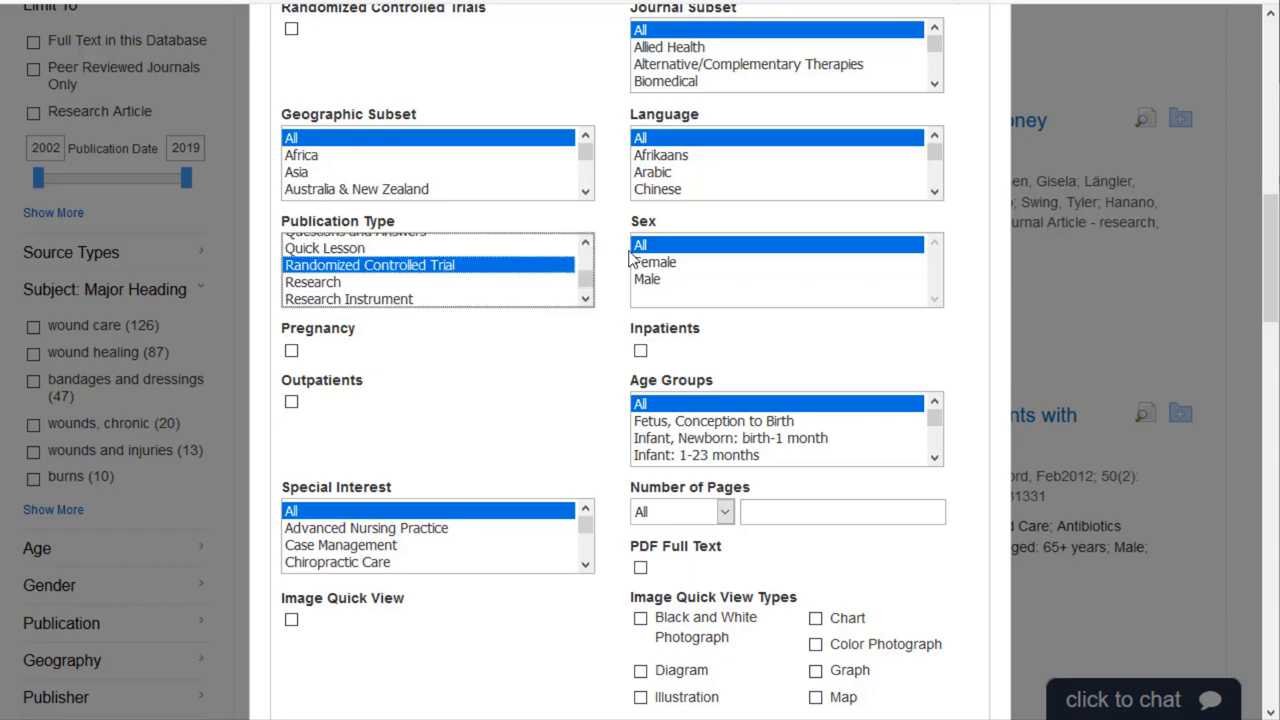
mouse_move(948, 260)
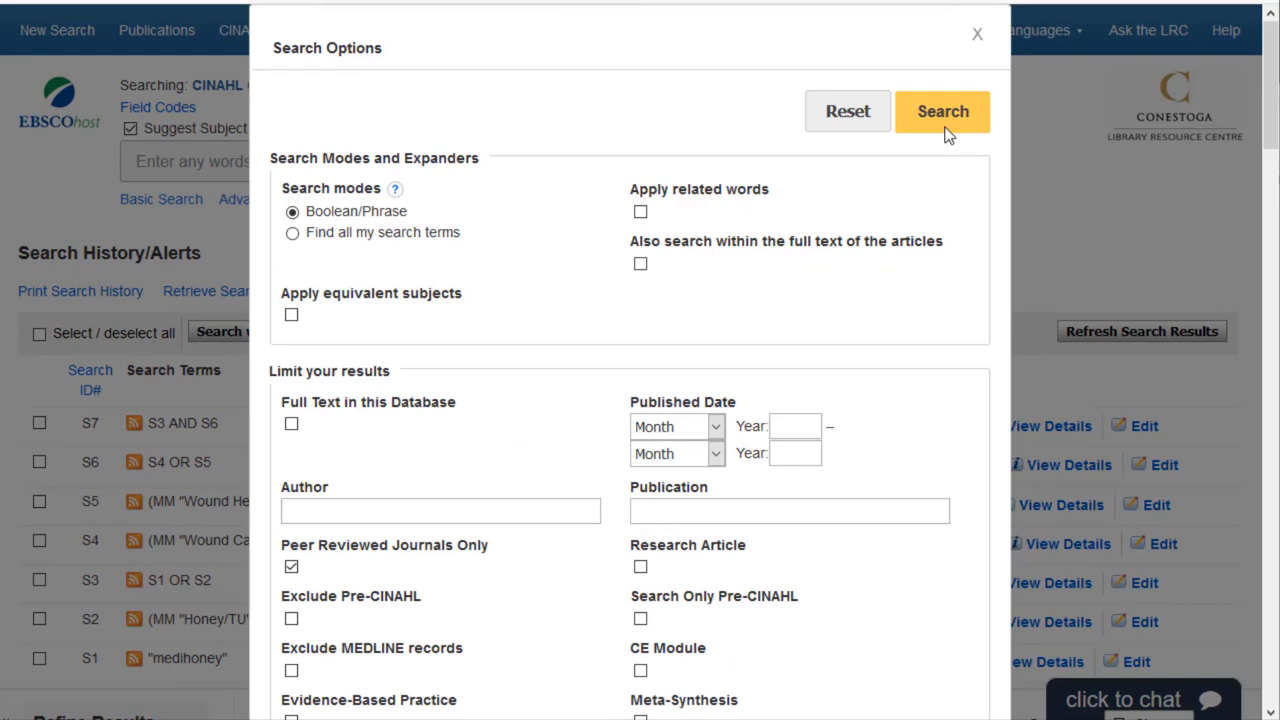
- Run S3 AND S6 with the limits, narrowing results to 7 peer-reviewed clinical trial articles
left_click(940, 112)
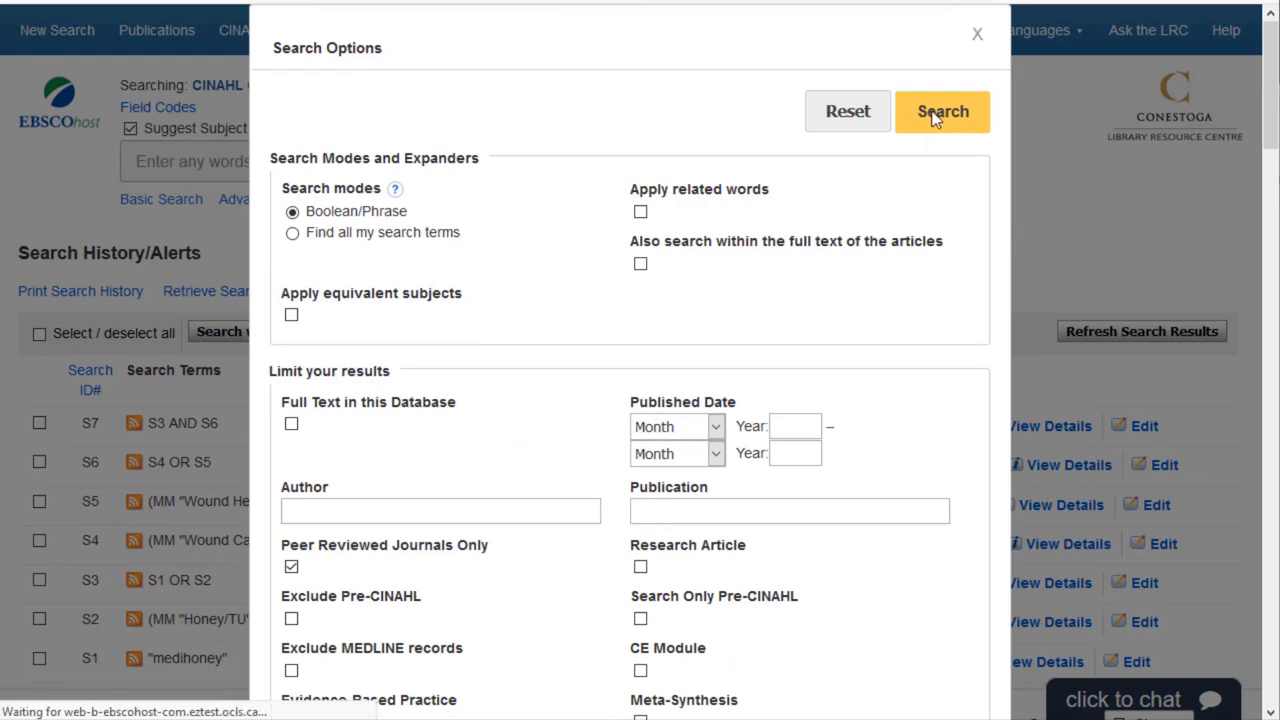
left_click(940, 112)
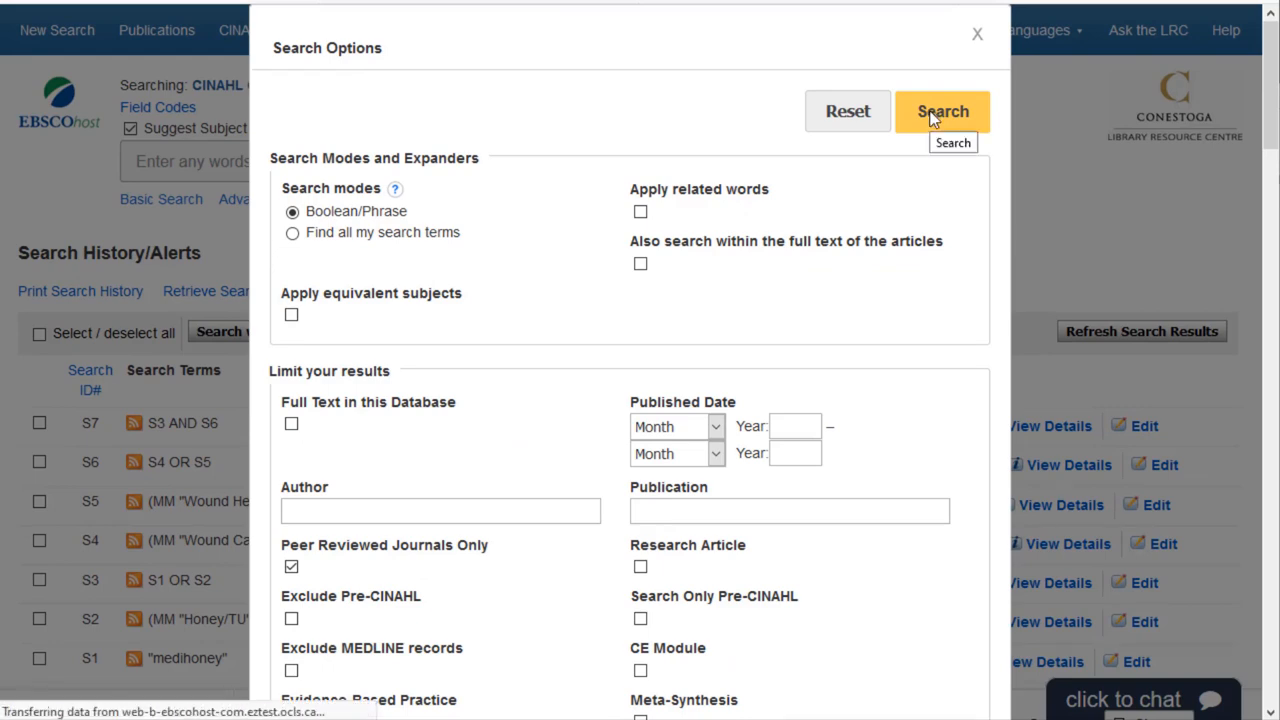
left_click(940, 112)
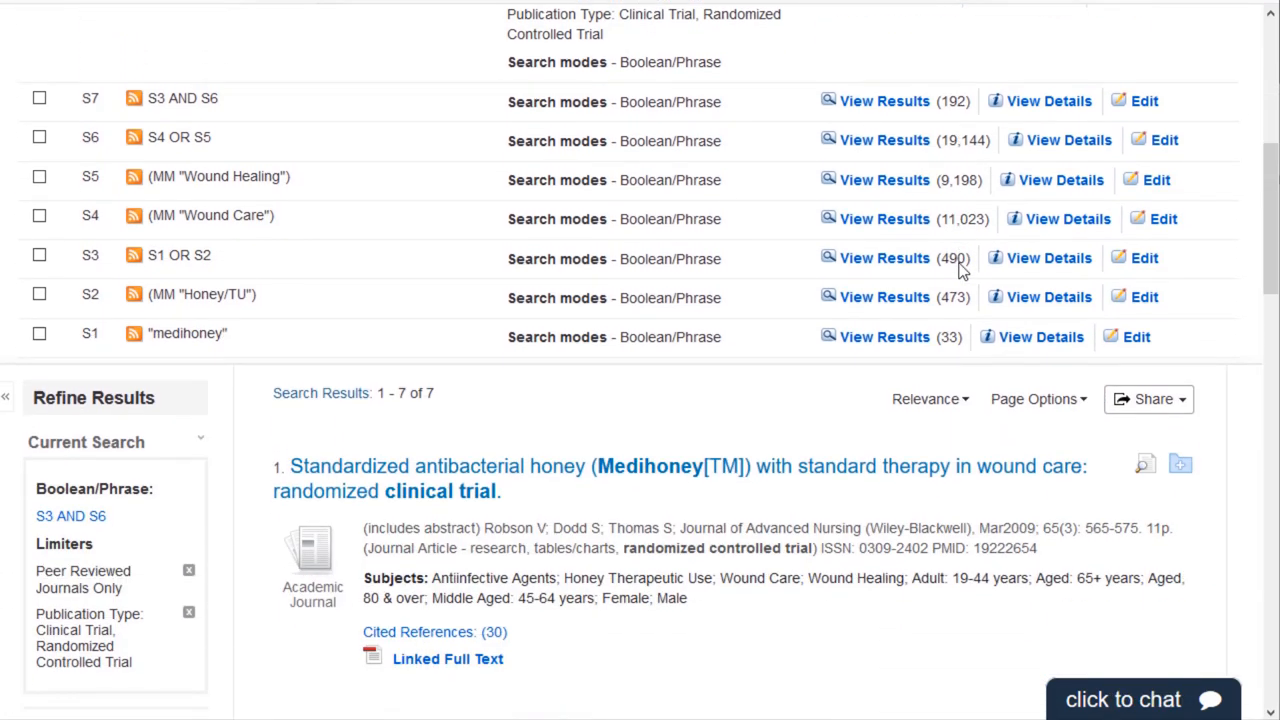
scroll("down", 3)
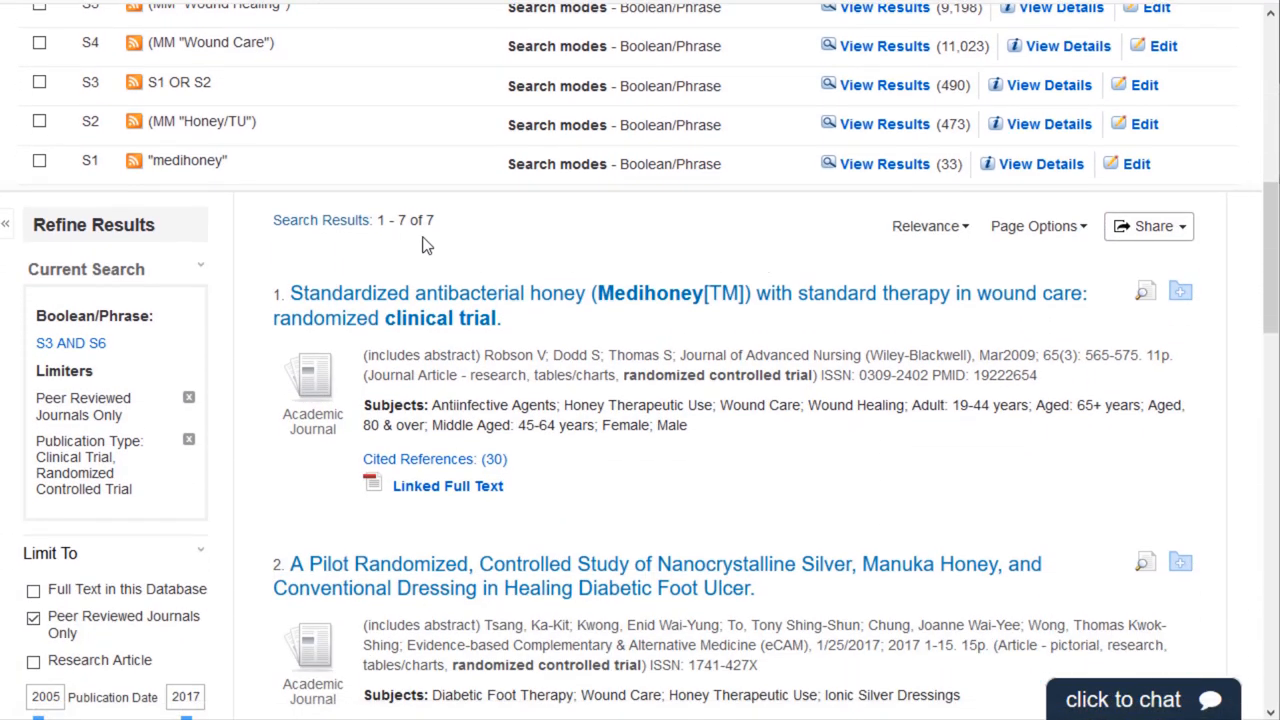
mouse_move(744, 244)
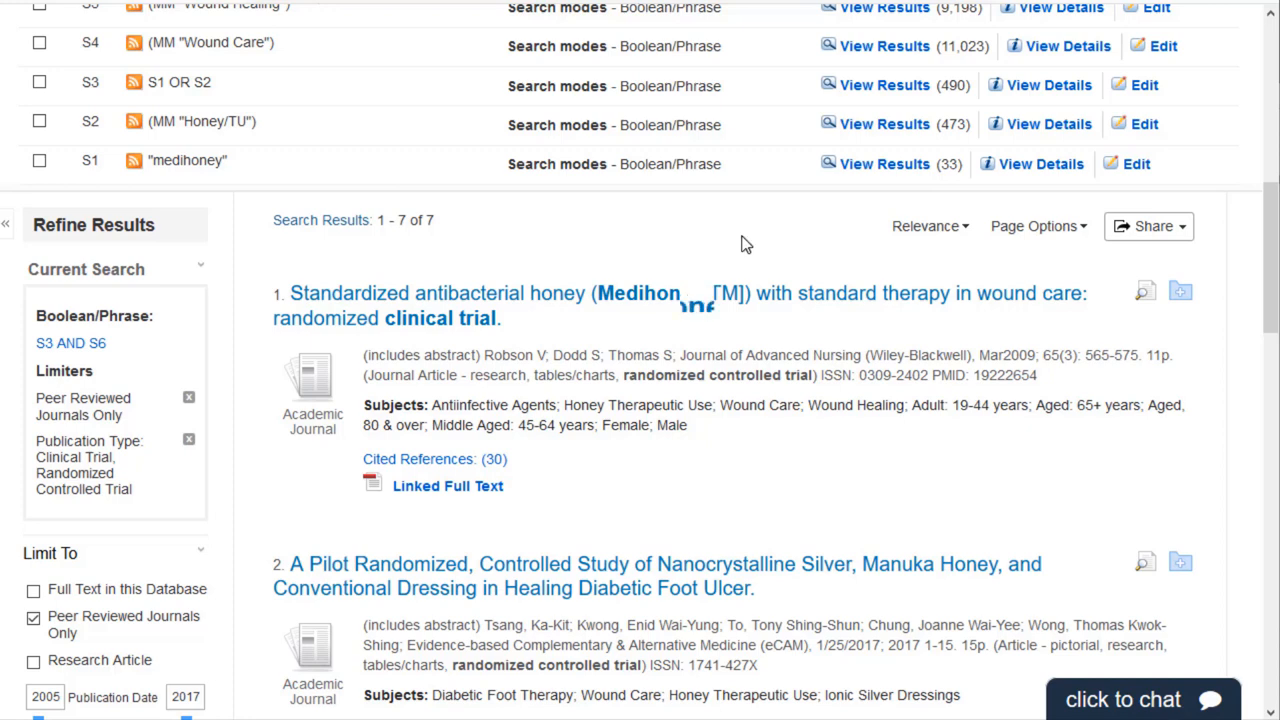
mouse_move(668, 300)
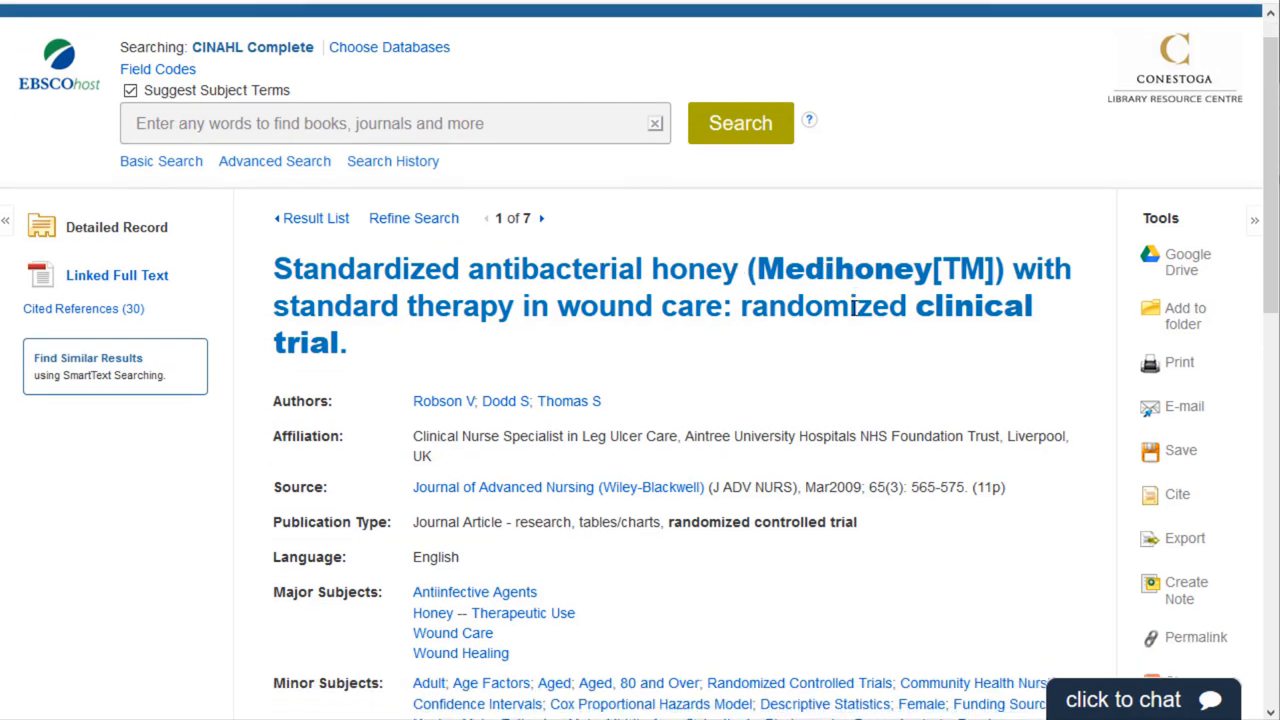
- Display the permalink for the Medihoney randomized clinical trial record
scroll("down", 3)
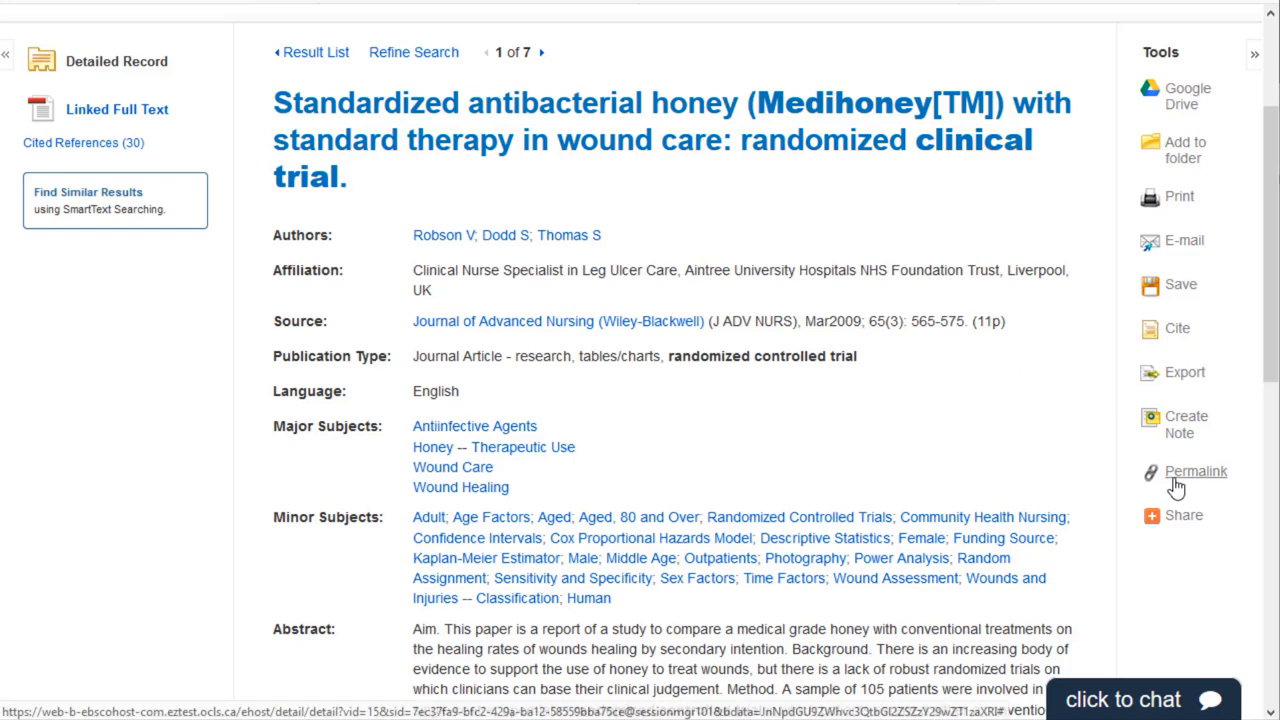
left_click(1196, 472)
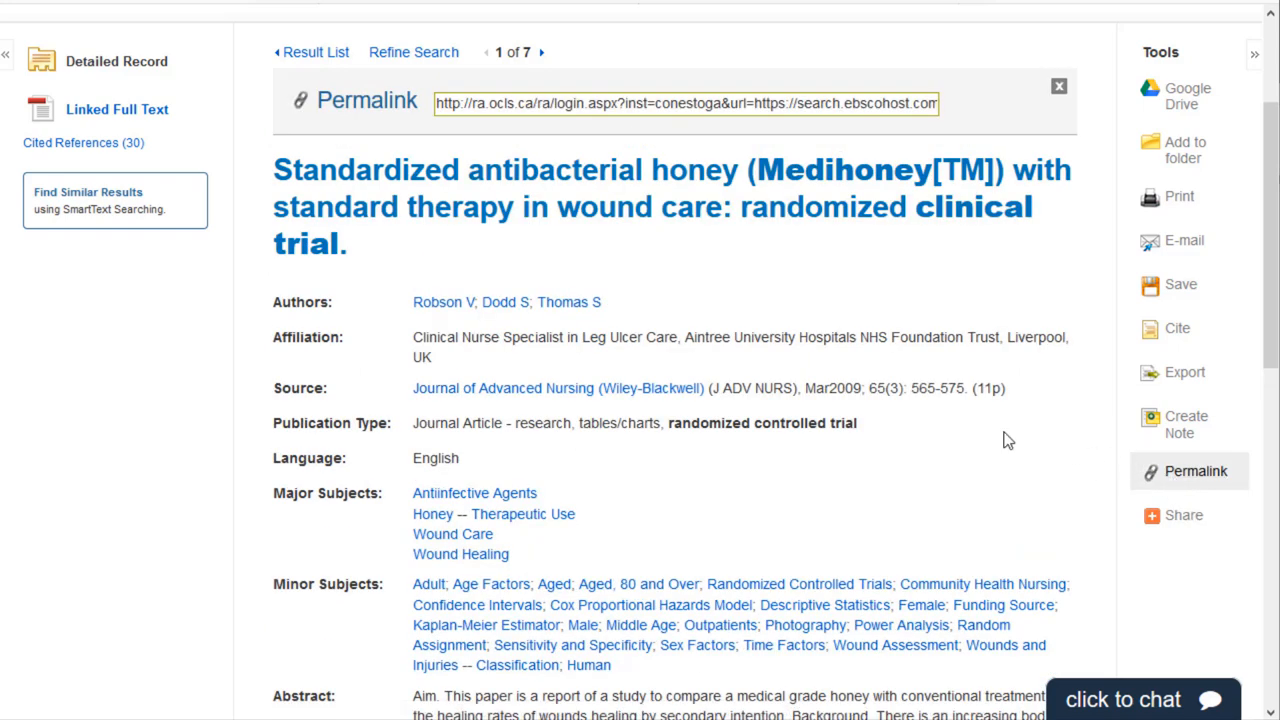